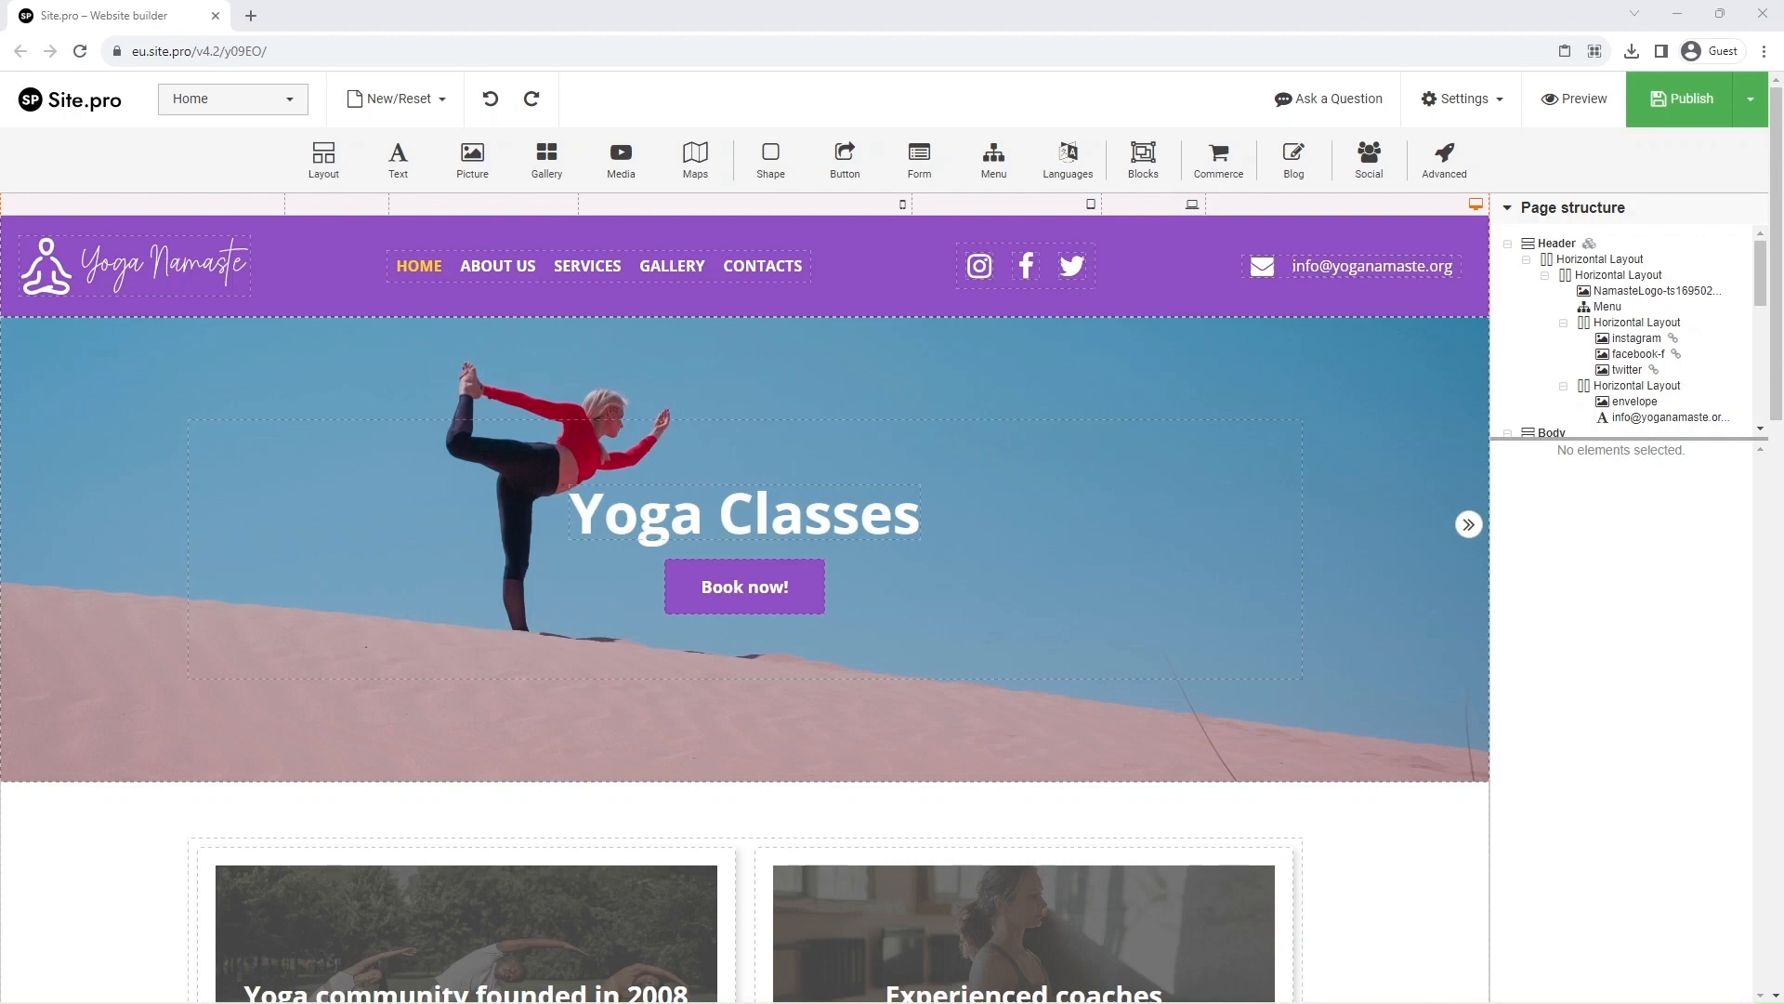
pyautogui.moveTo(260, 511)
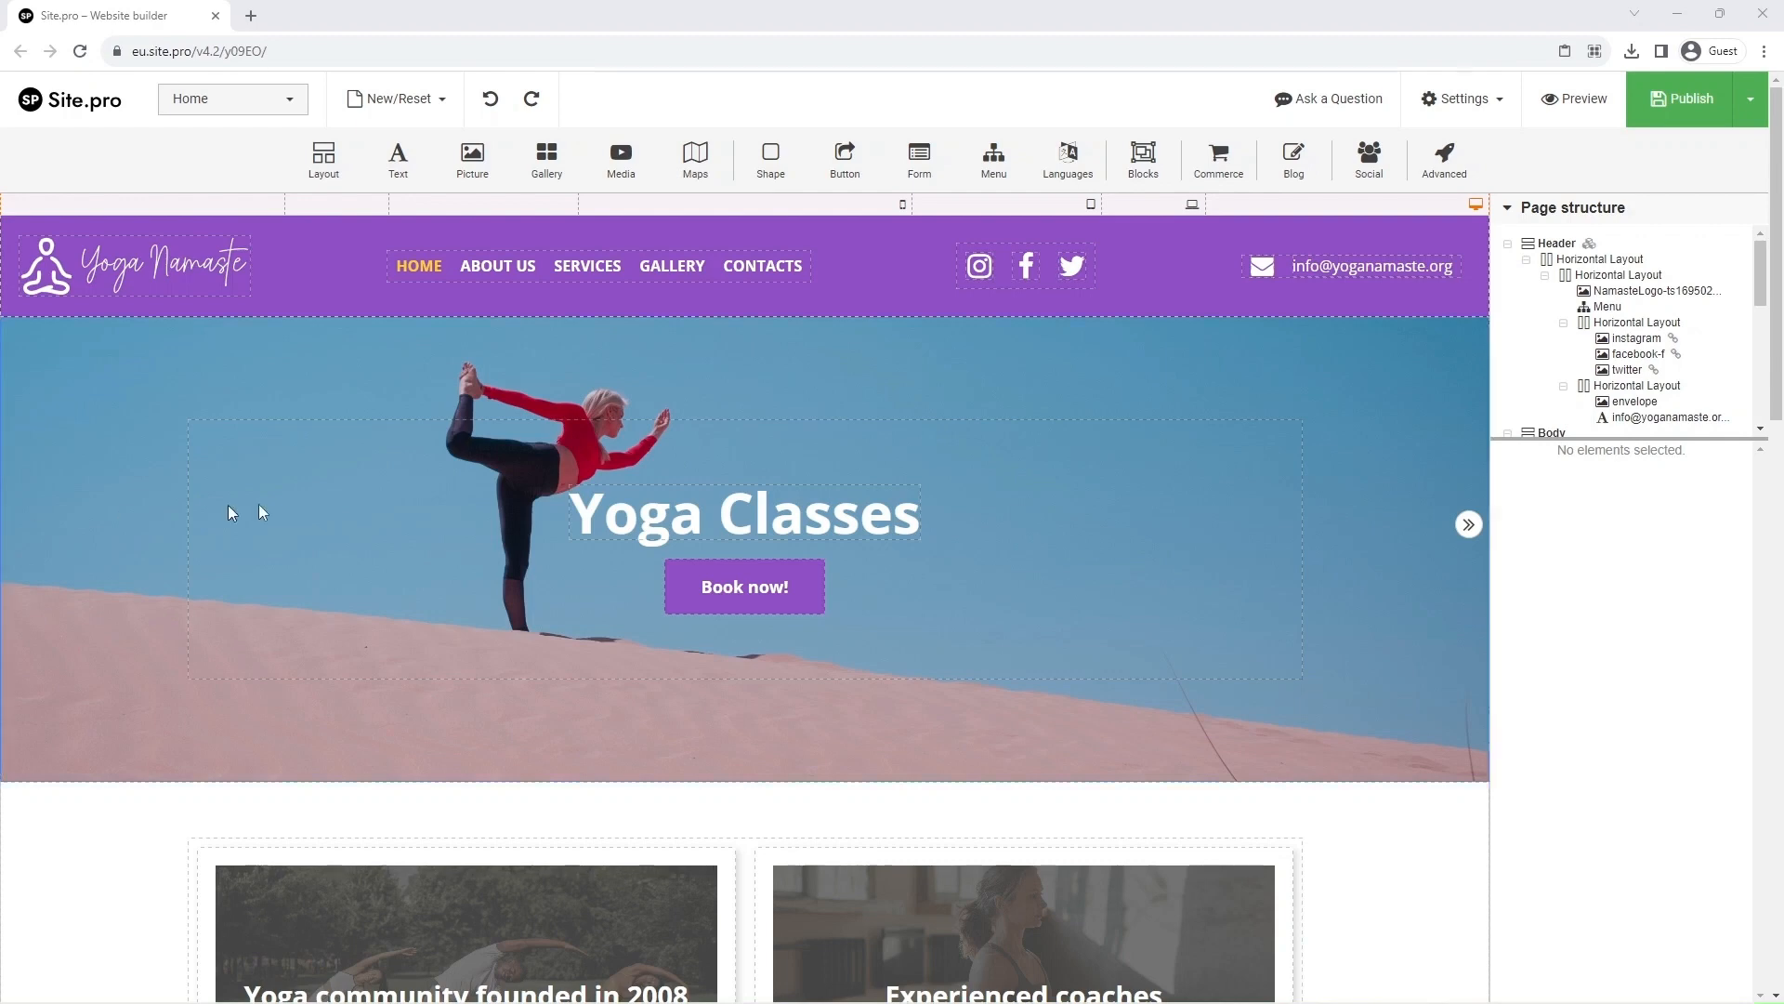
# Insert a single-block layout section above the Gallery heading, ready to receive elements
pyautogui.scroll(-3)
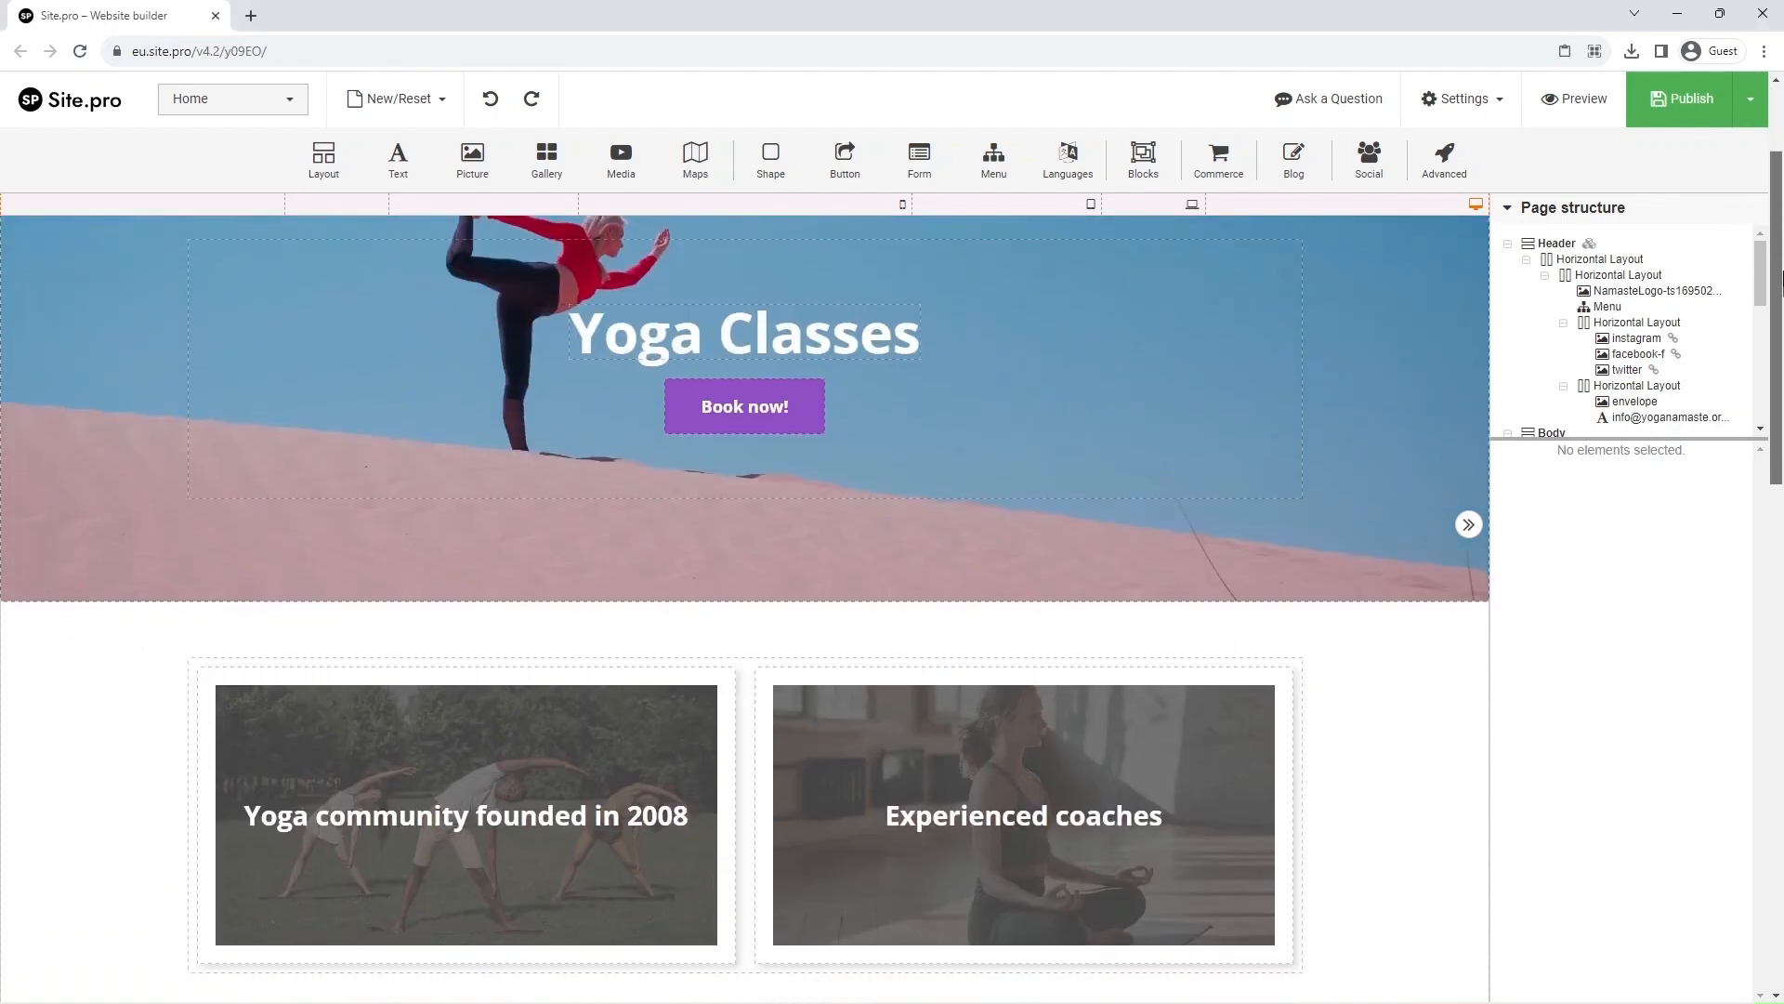
pyautogui.scroll(-3)
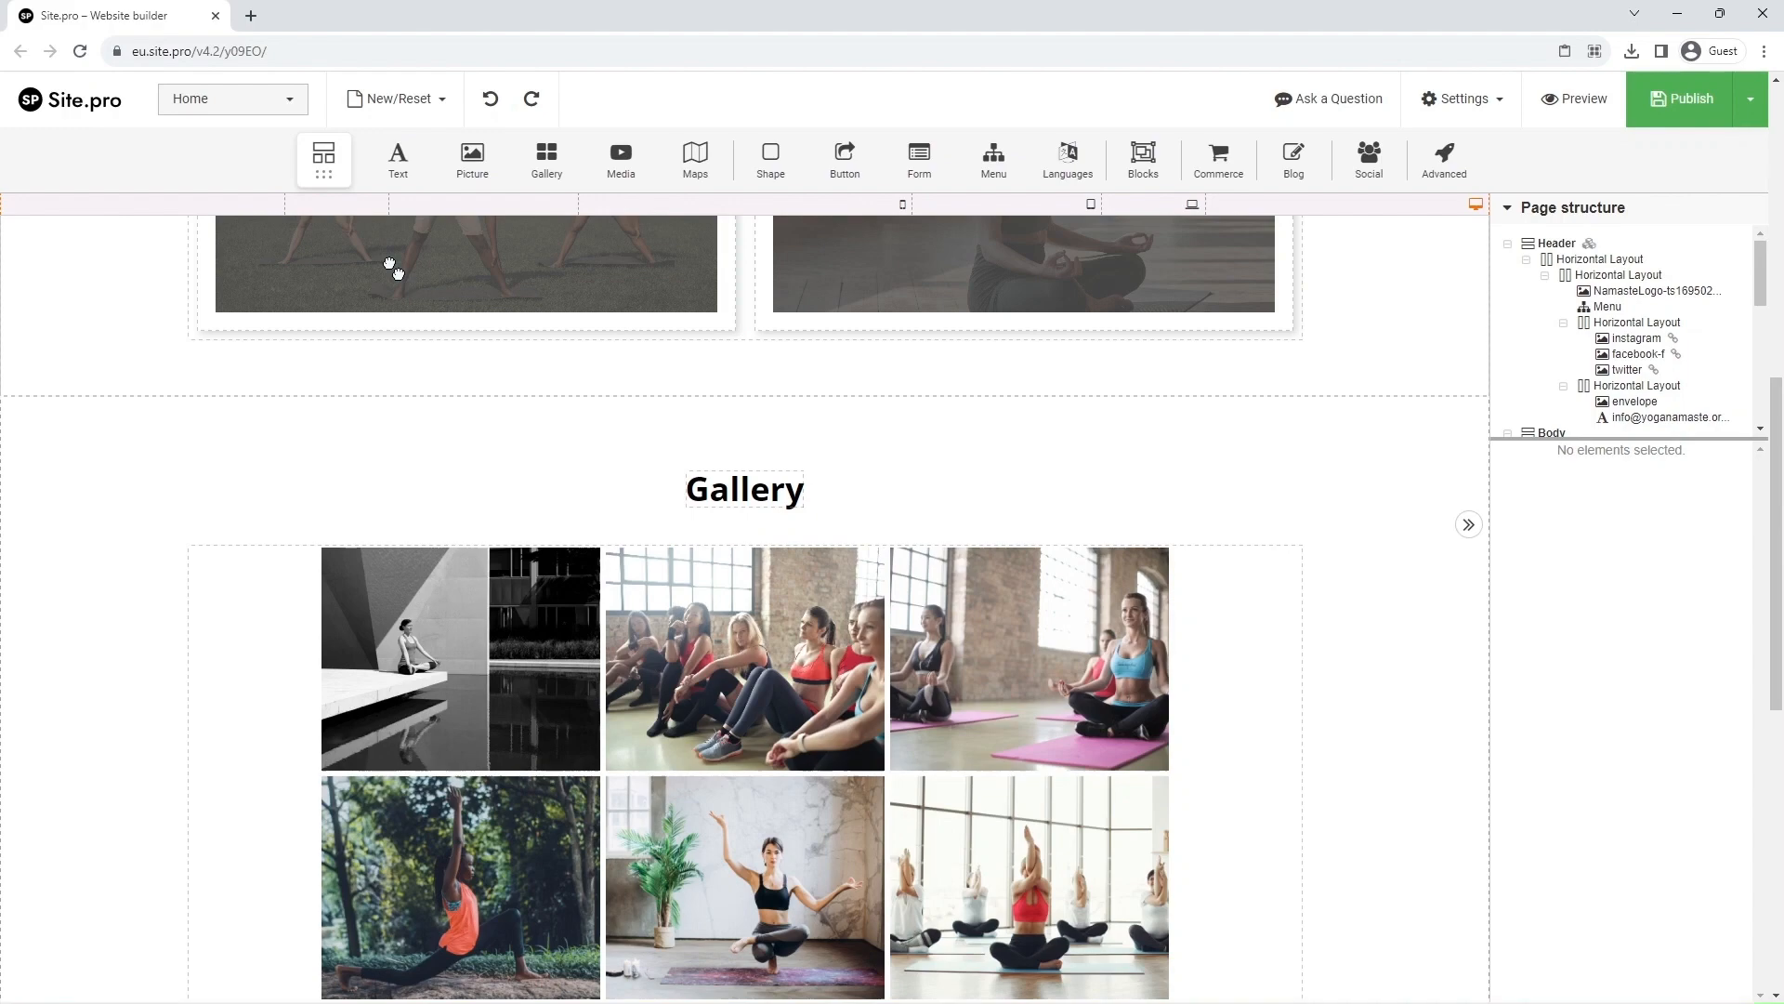
pyautogui.click(324, 160)
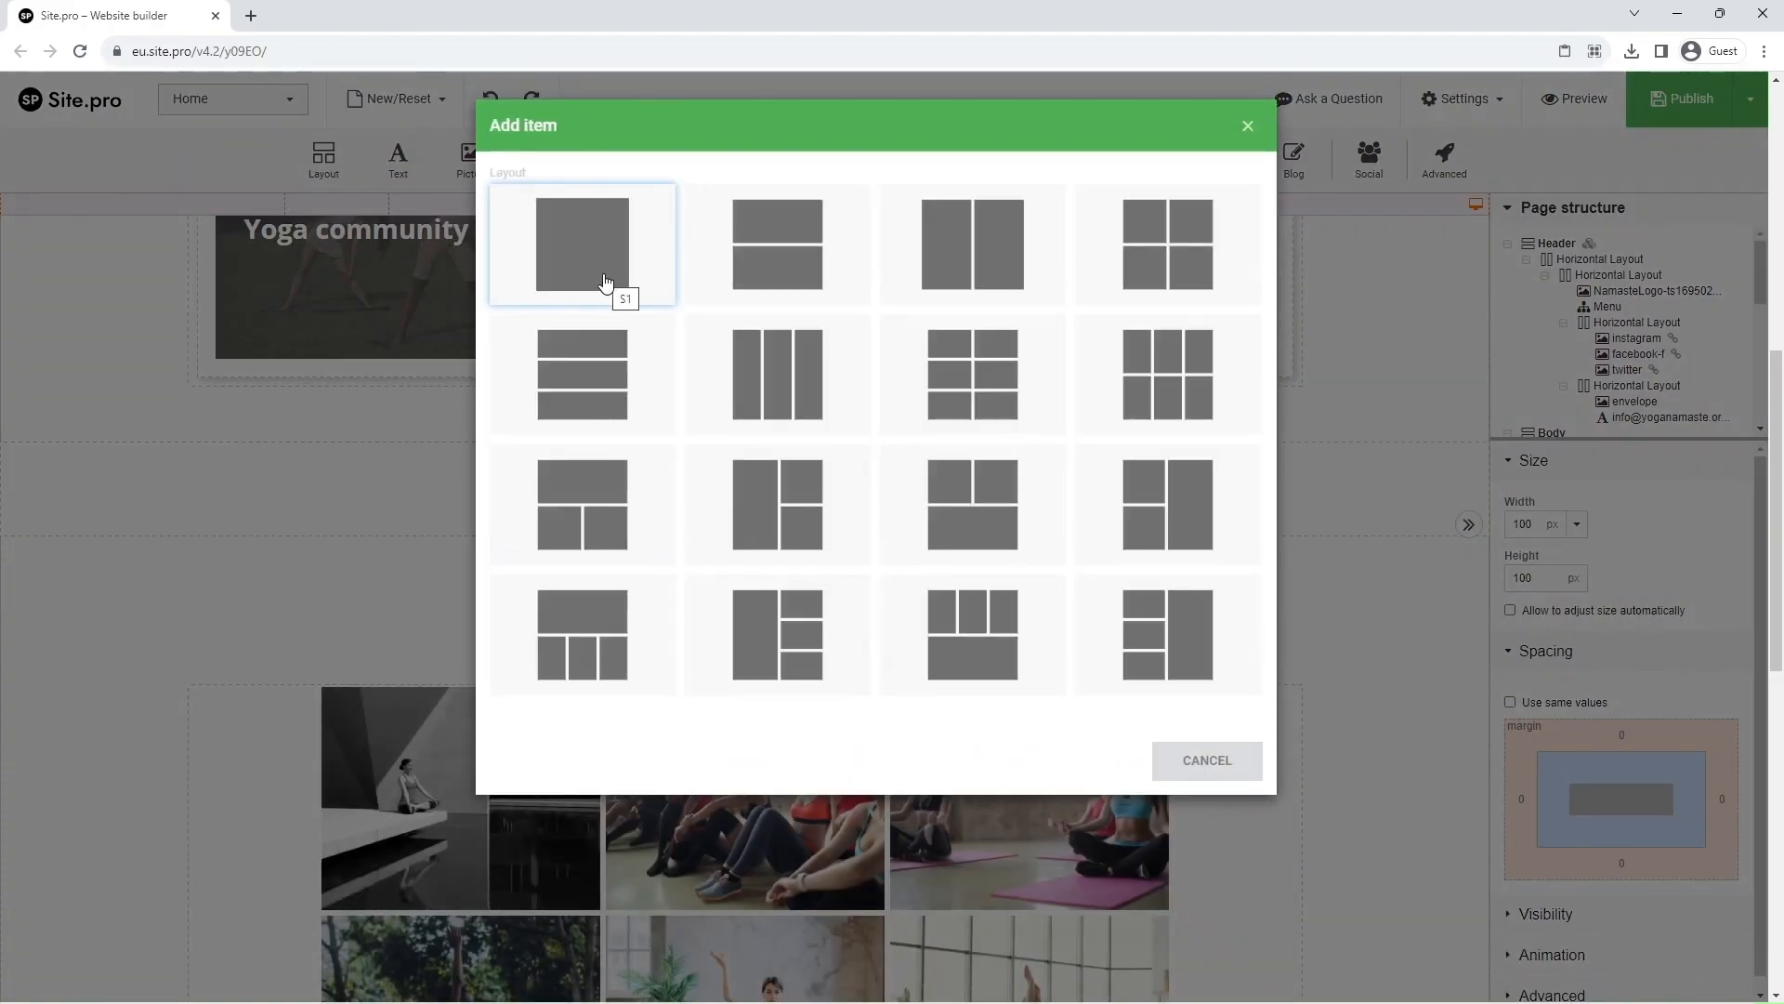
pyautogui.click(580, 241)
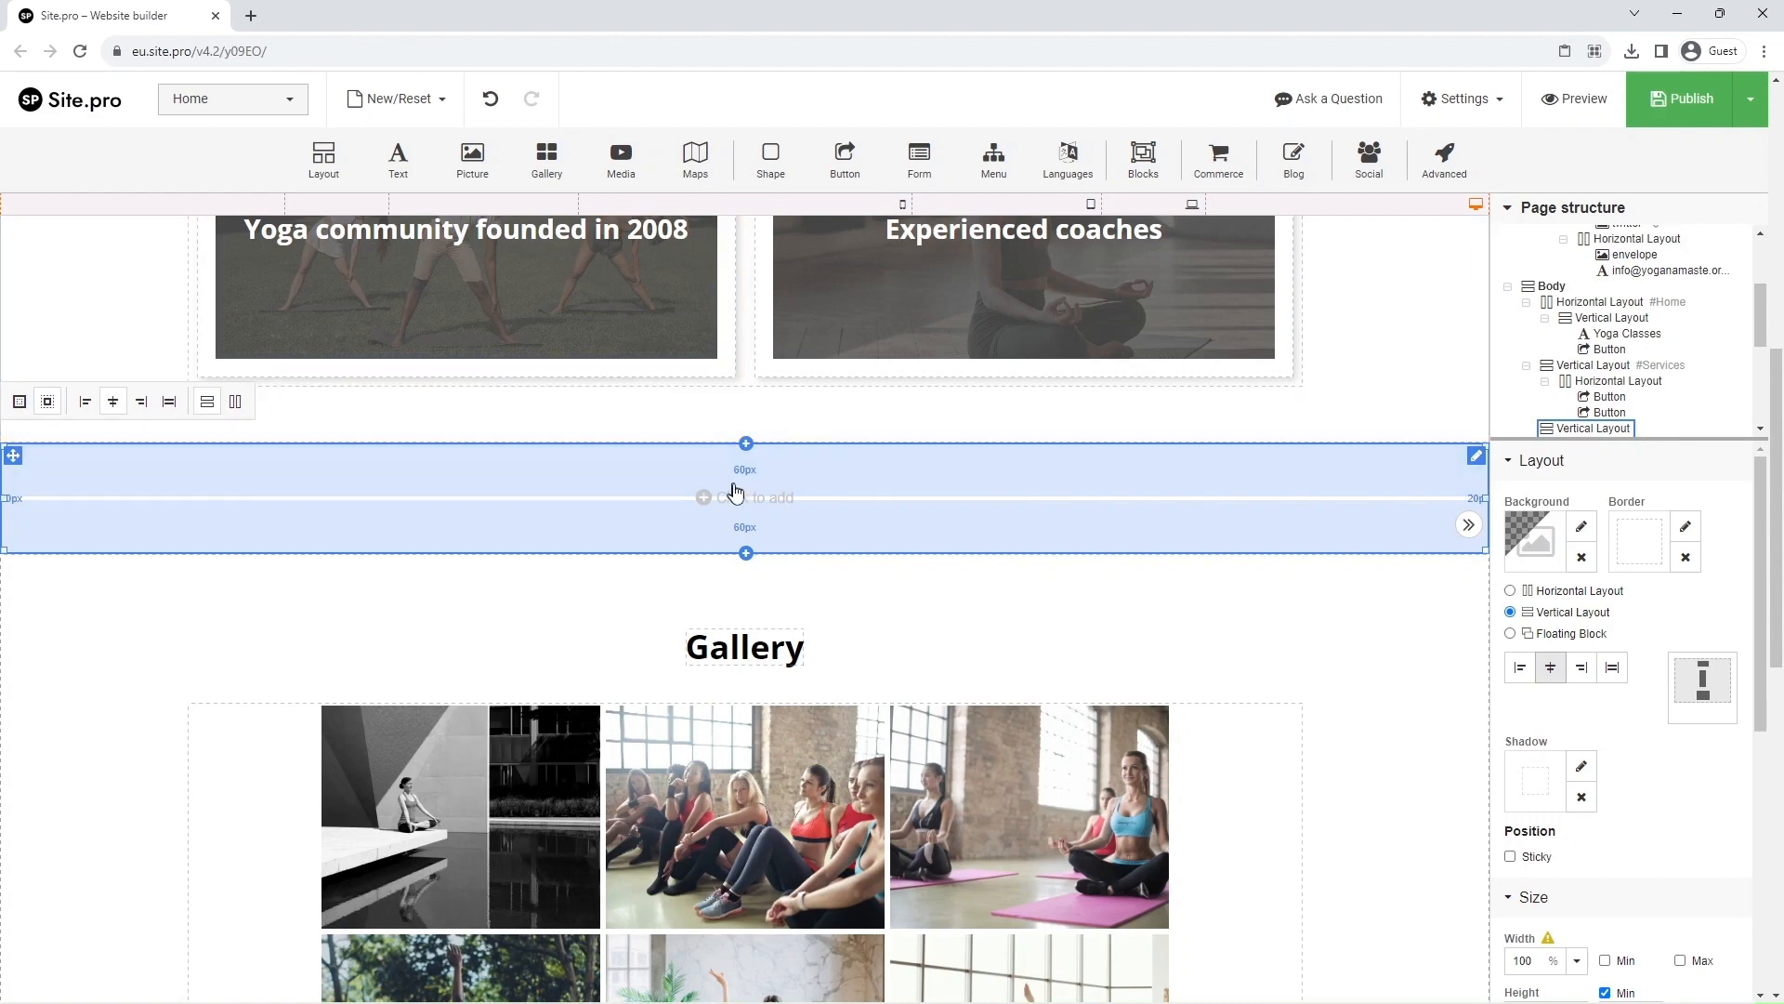
pyautogui.click(702, 498)
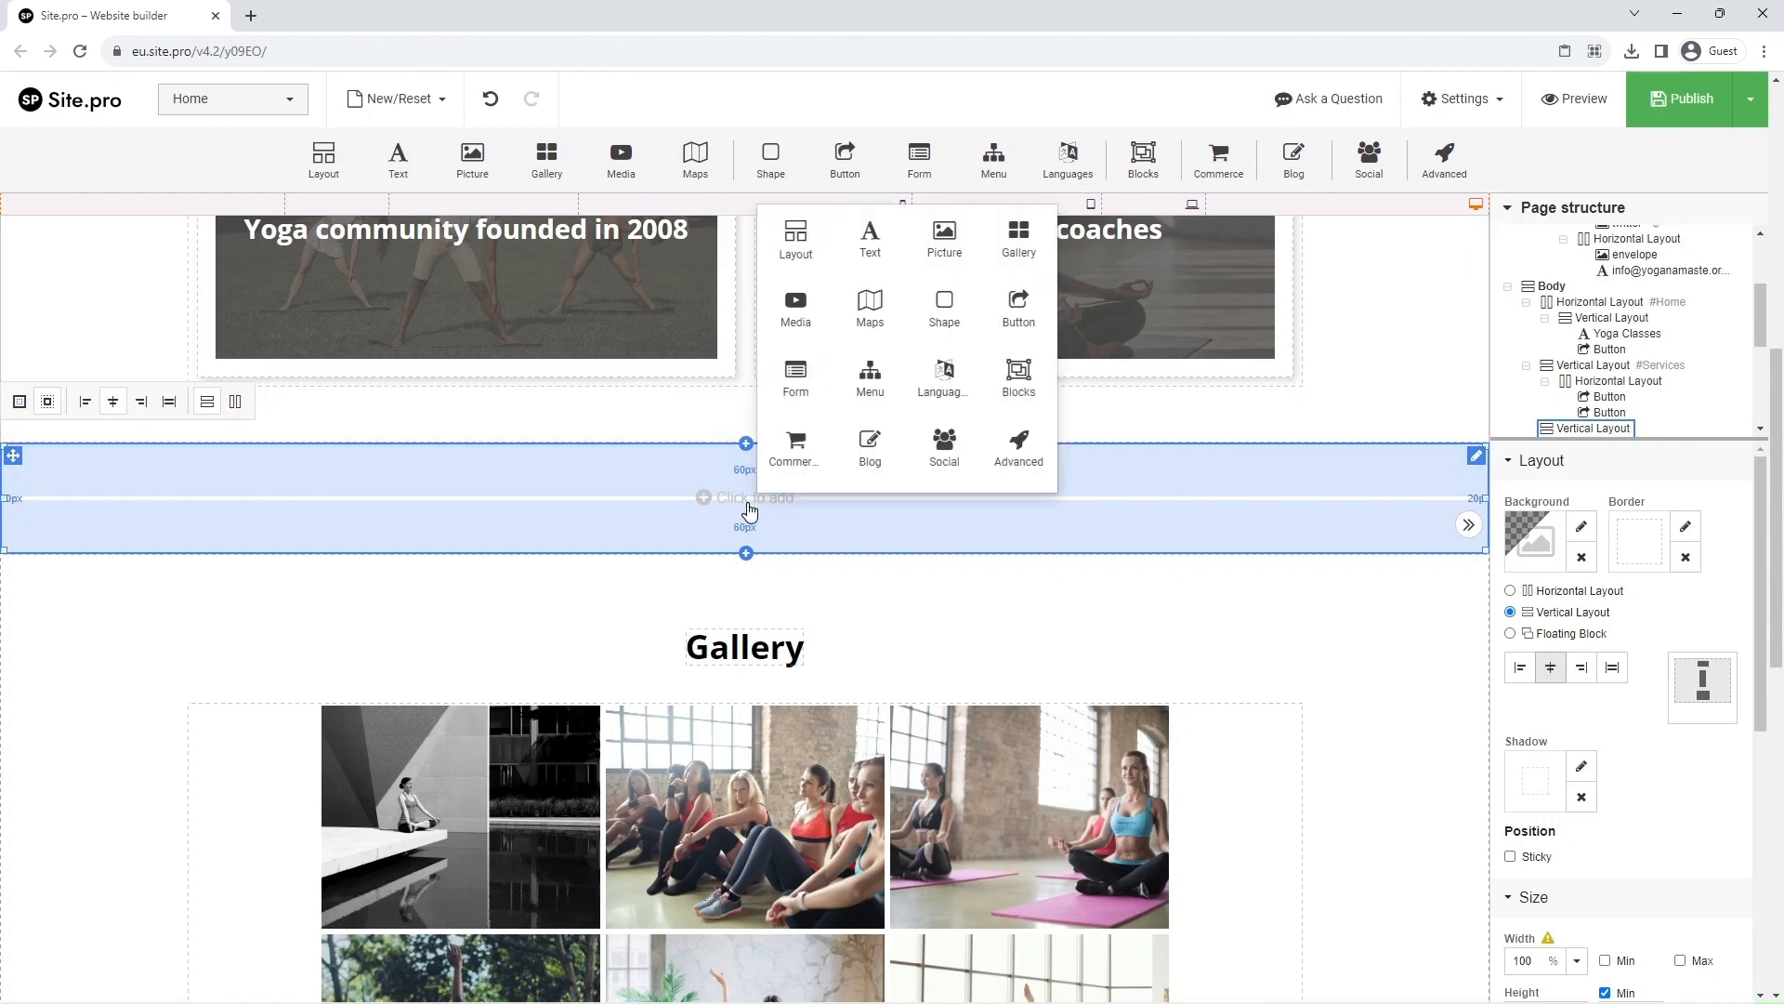
pyautogui.moveTo(870, 240)
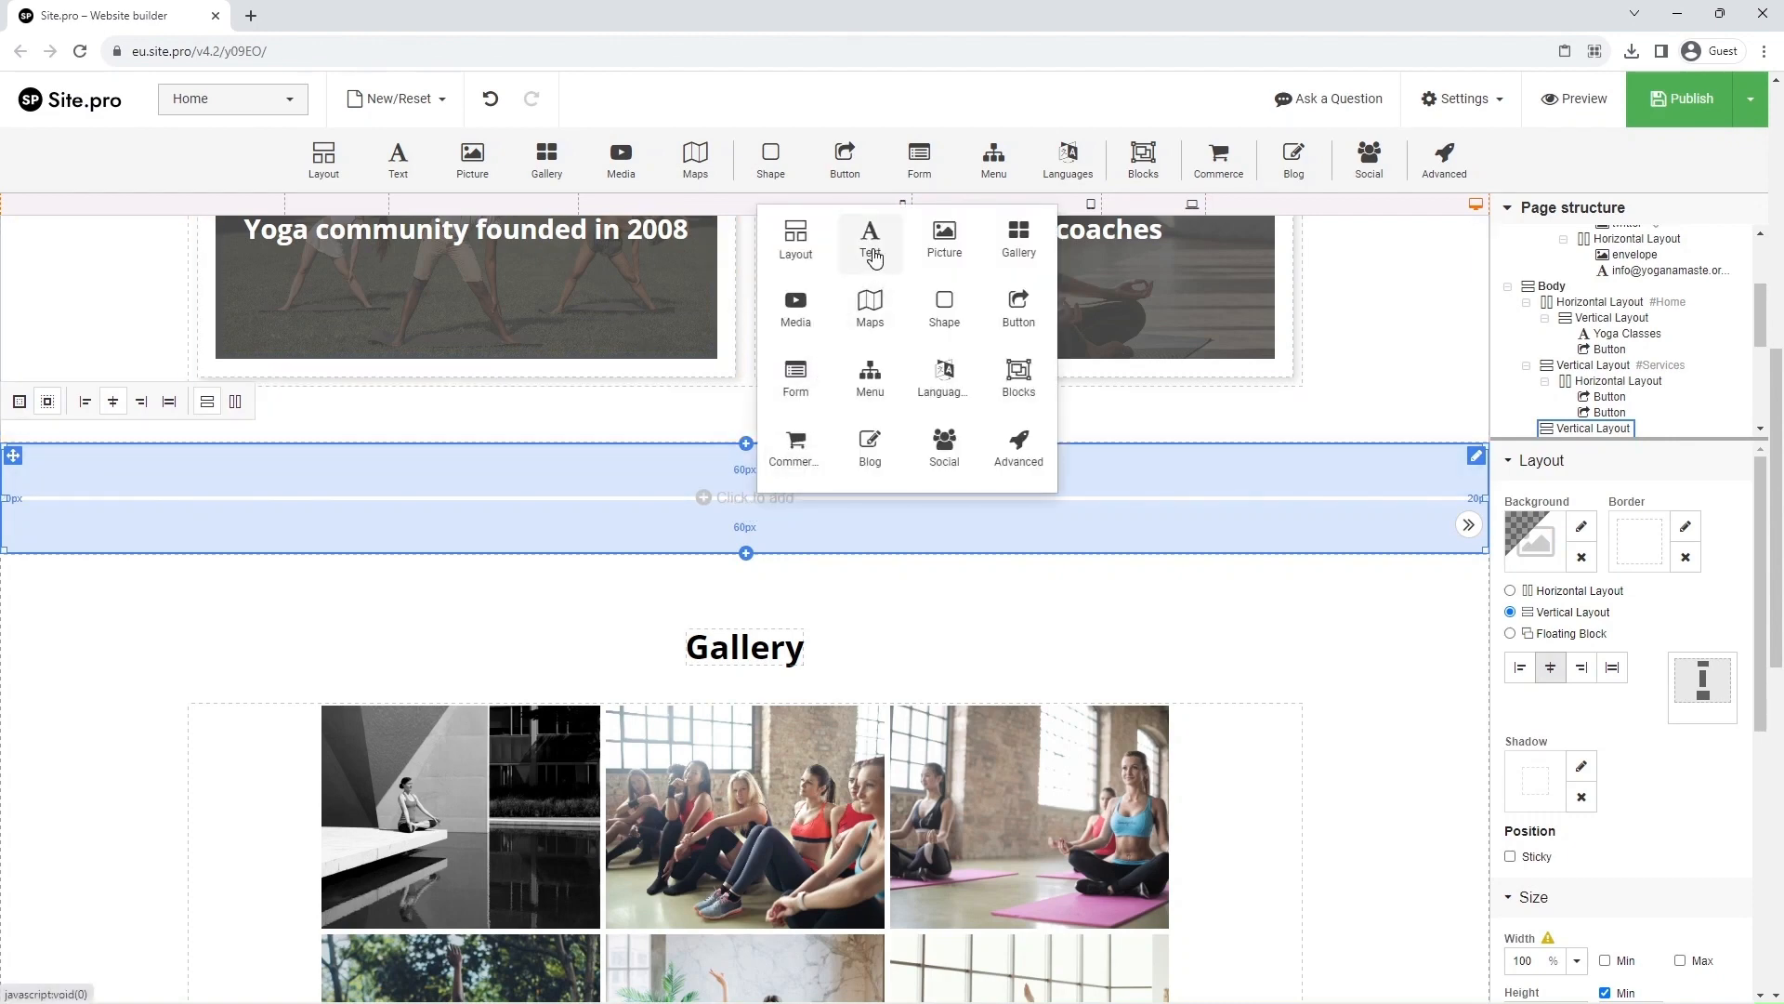
# Add a text element reading 'About us' styled as Heading 2
pyautogui.click(870, 240)
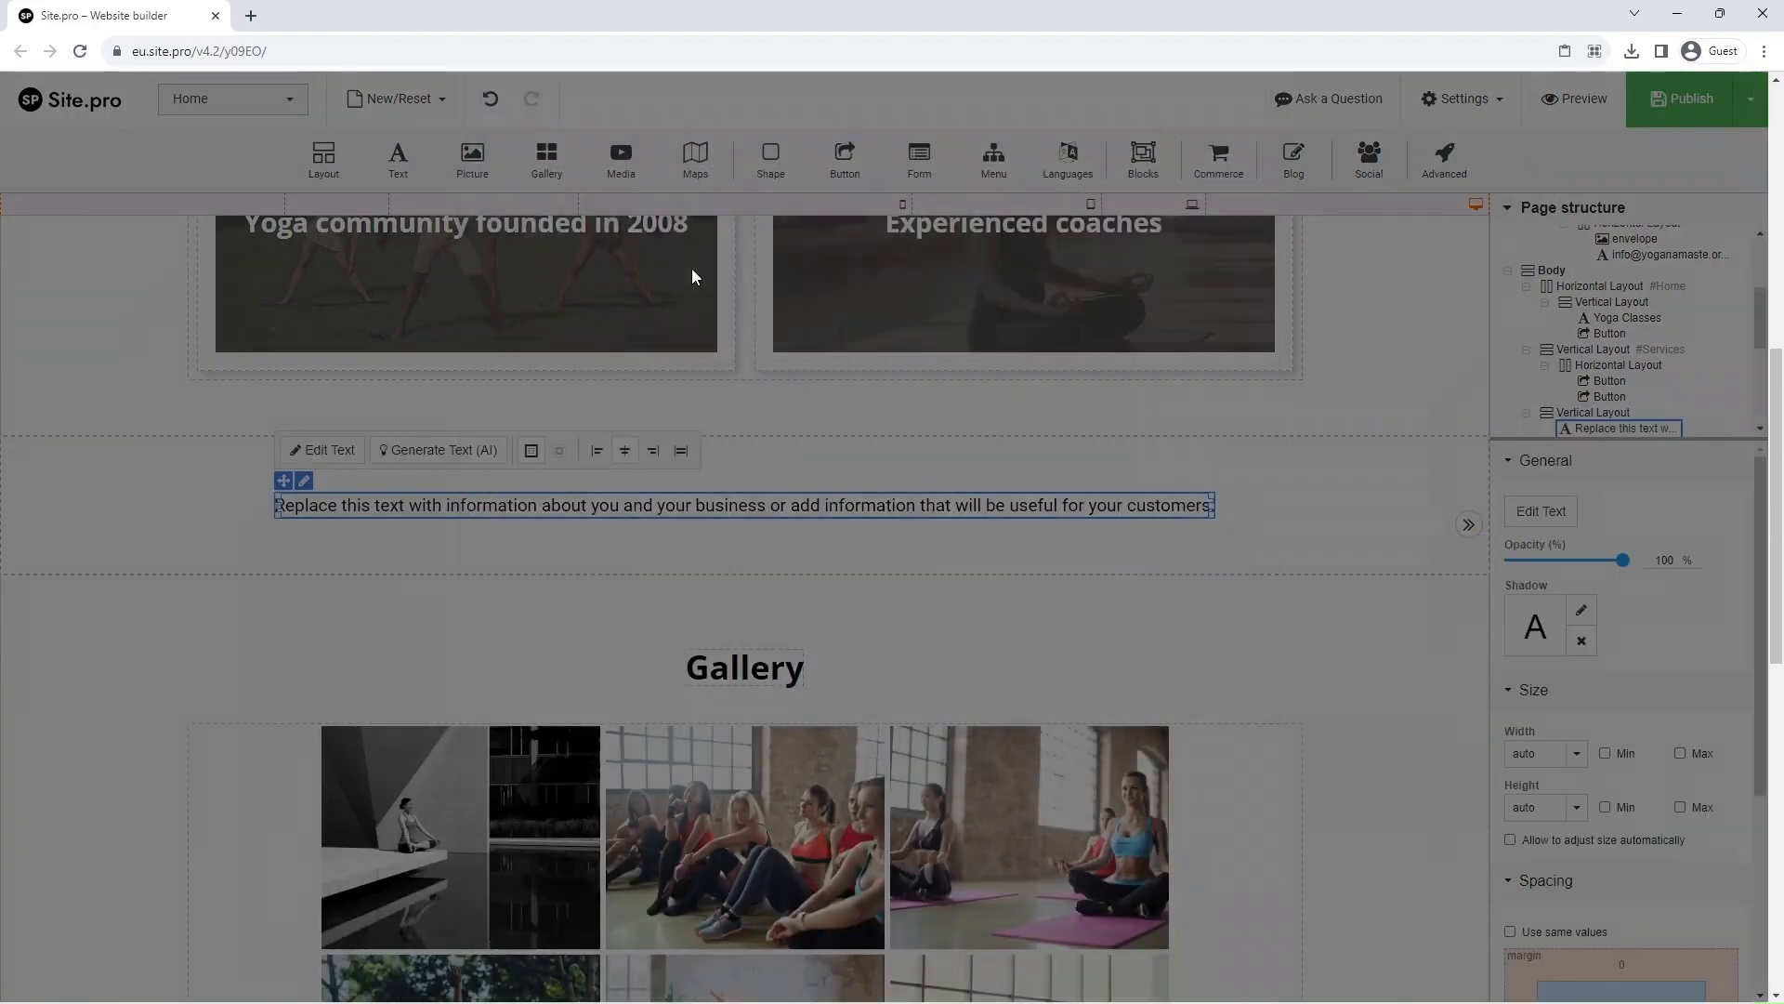
pyautogui.click(326, 449)
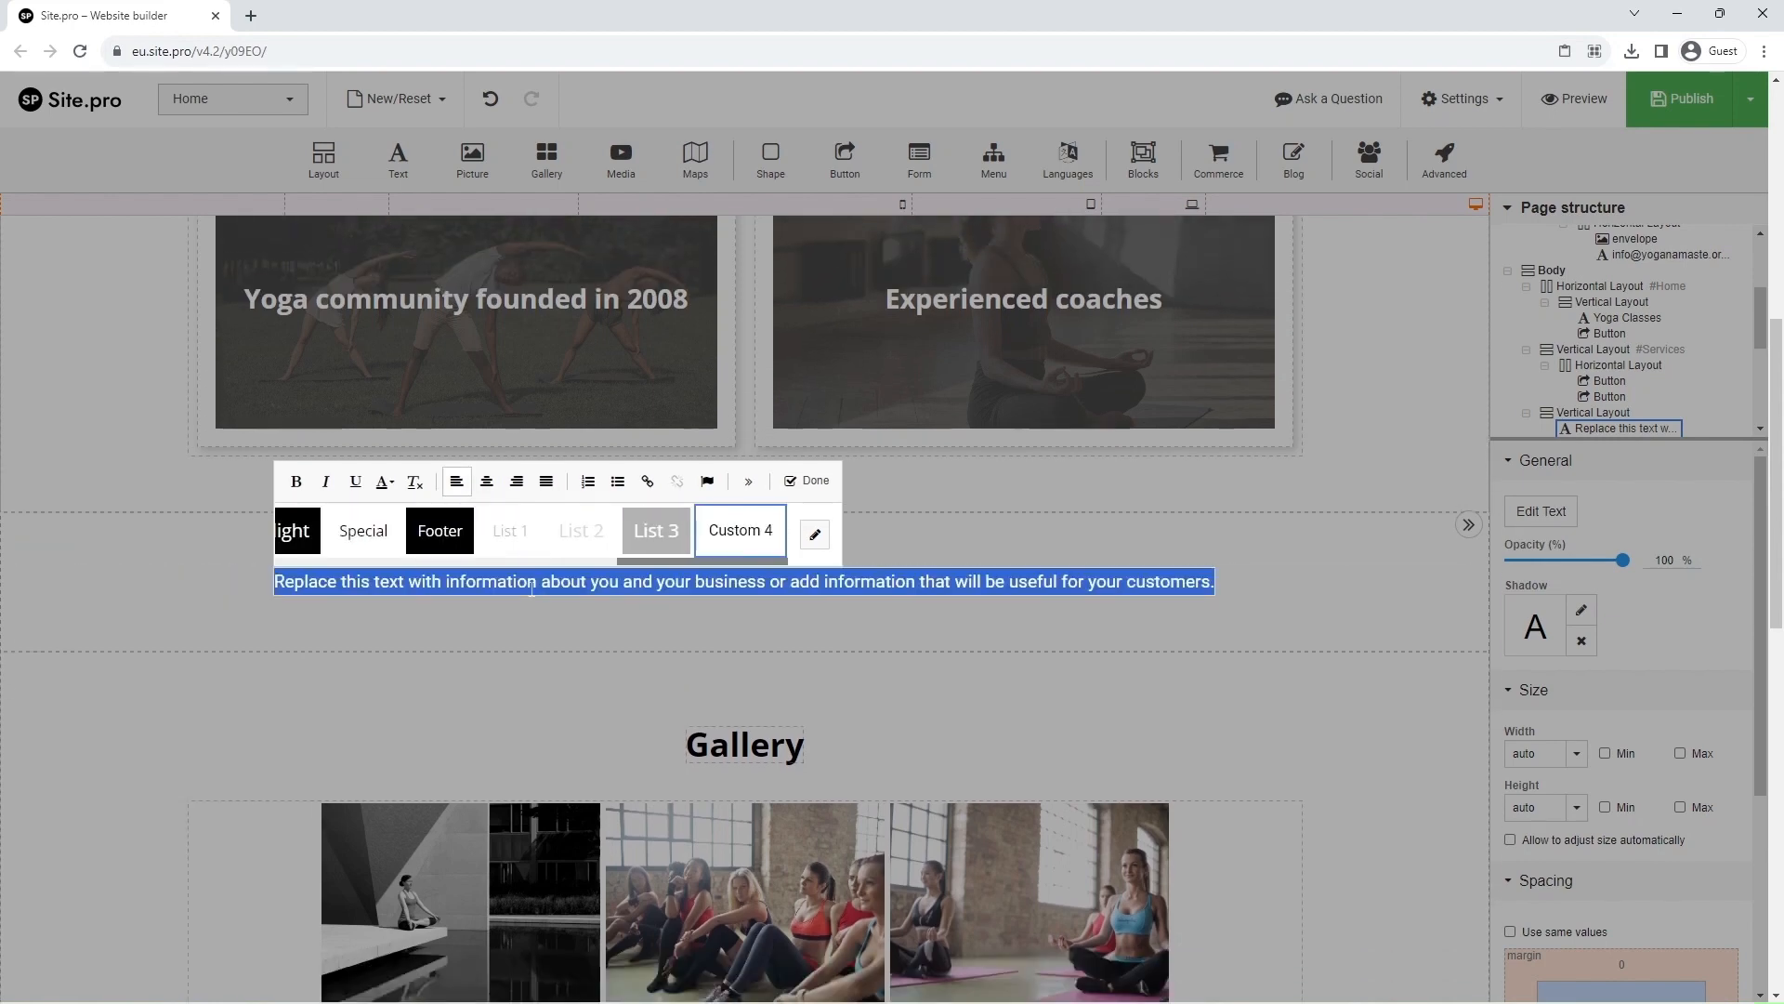
pyautogui.write('About u')
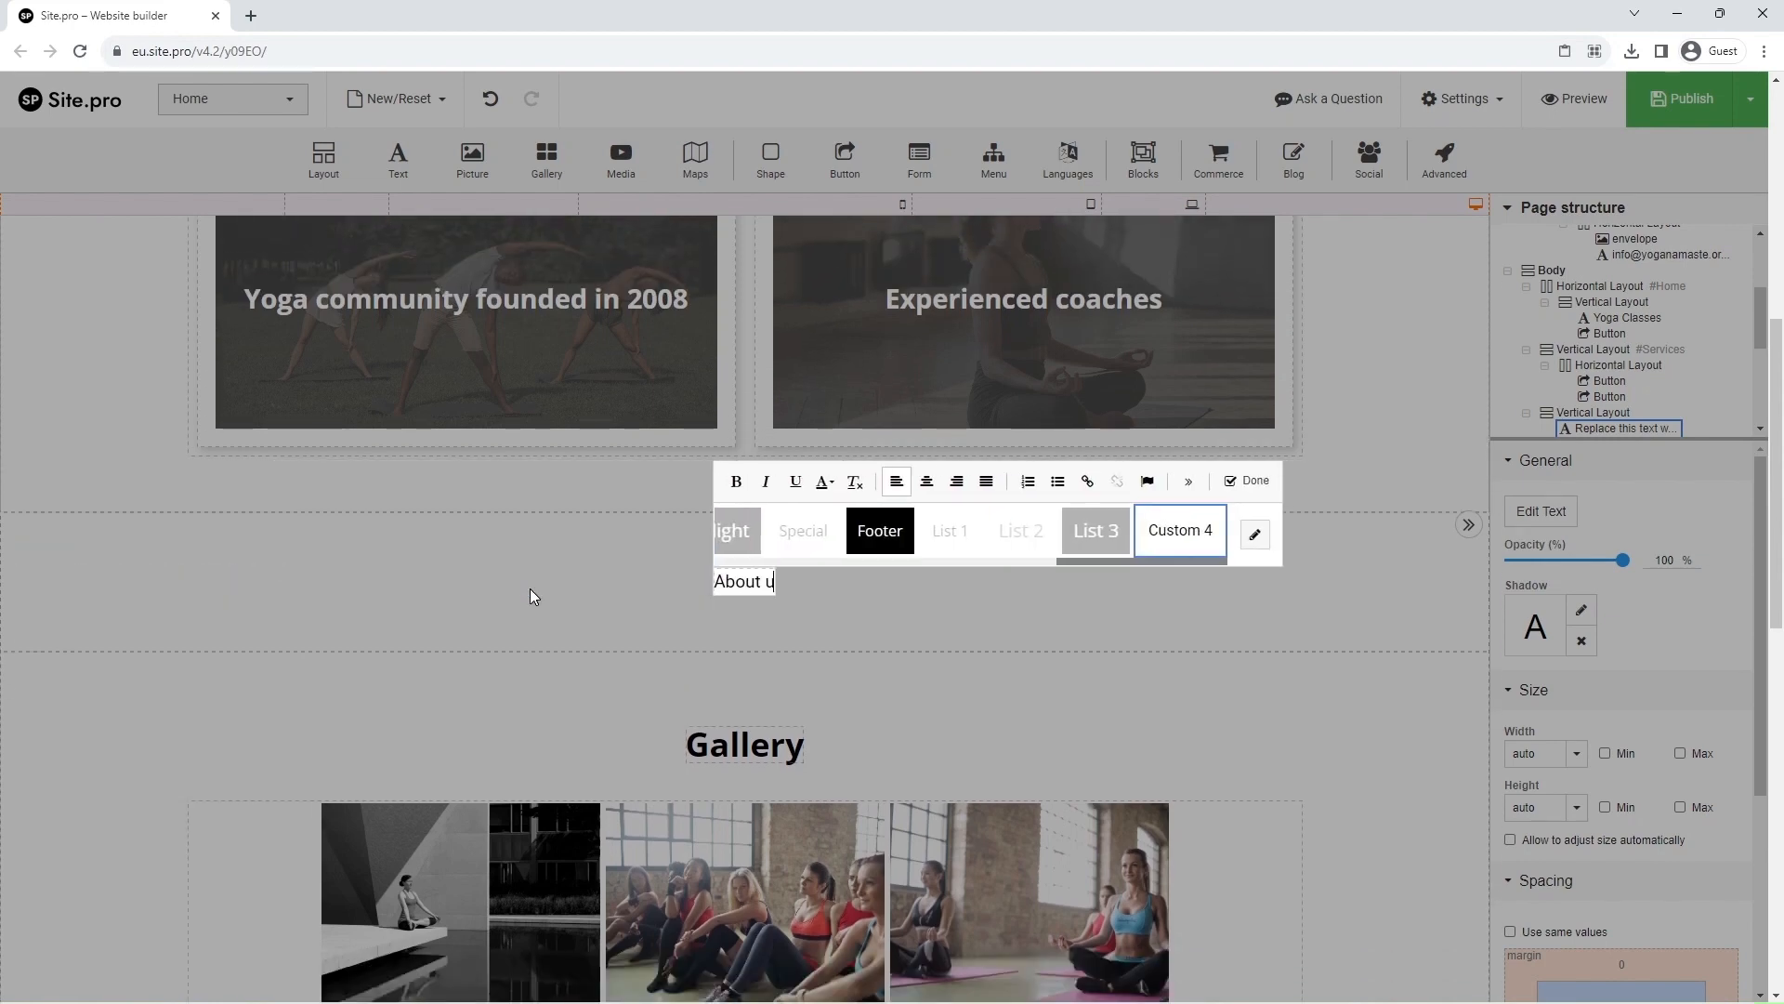
pyautogui.write('s')
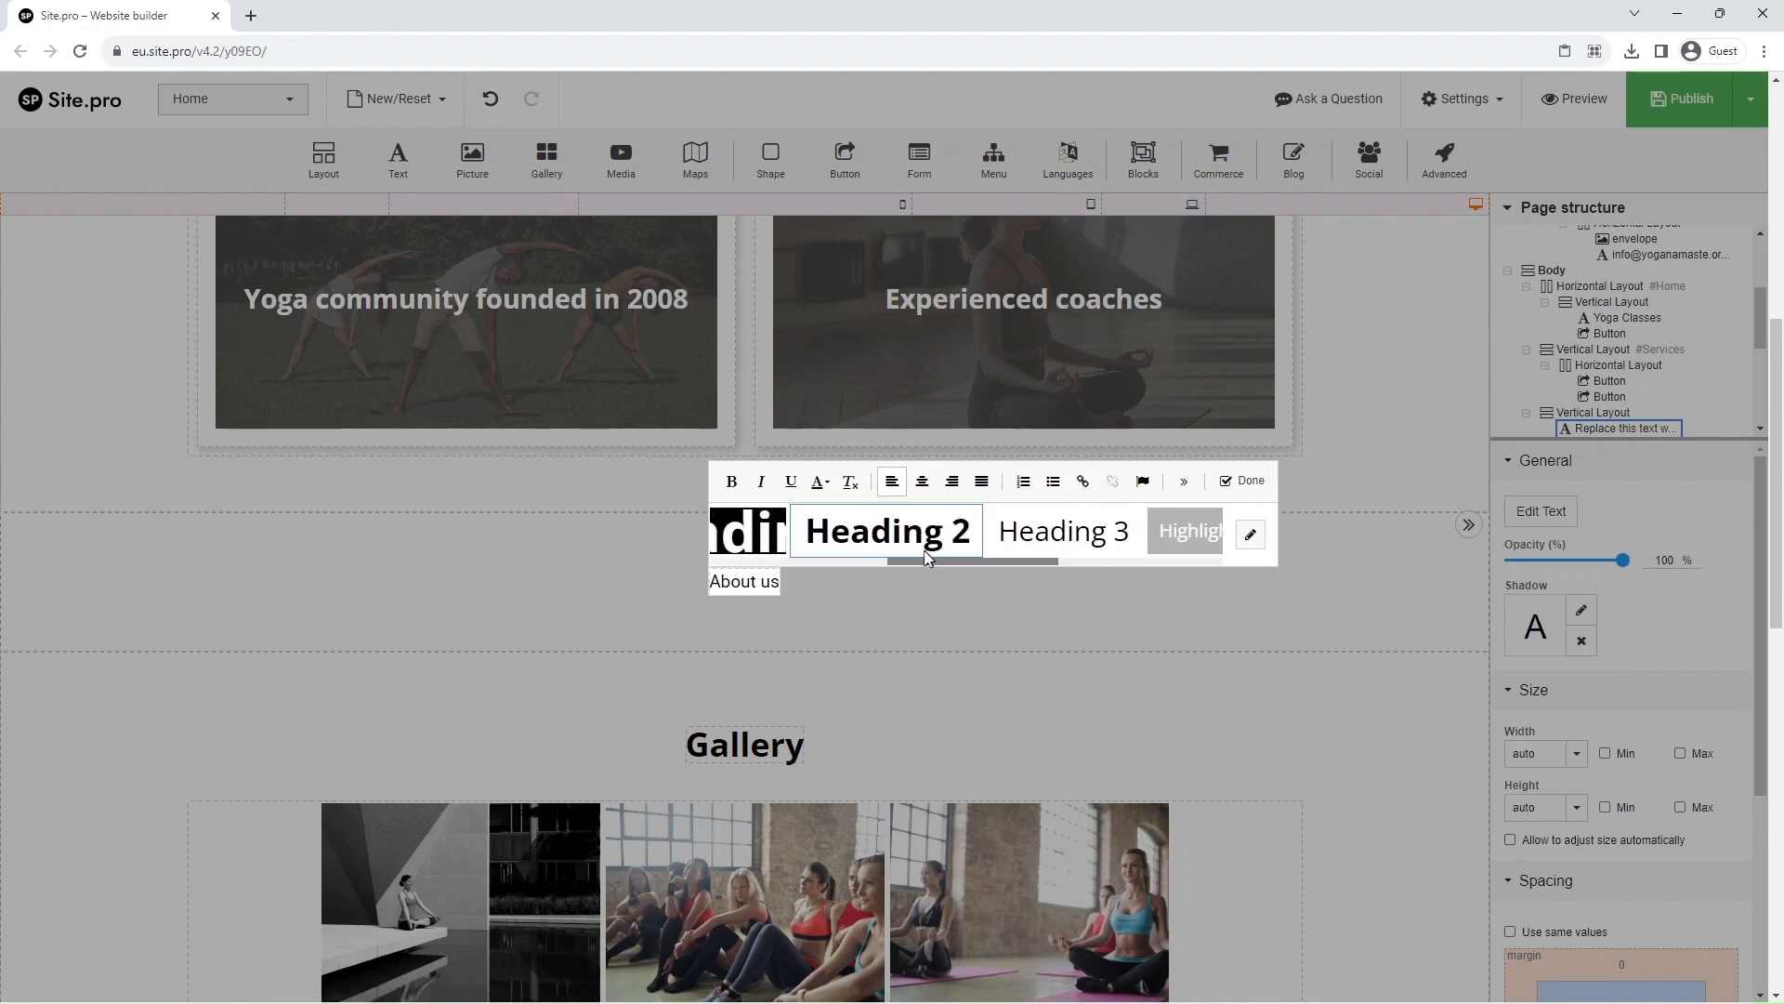
pyautogui.click(885, 529)
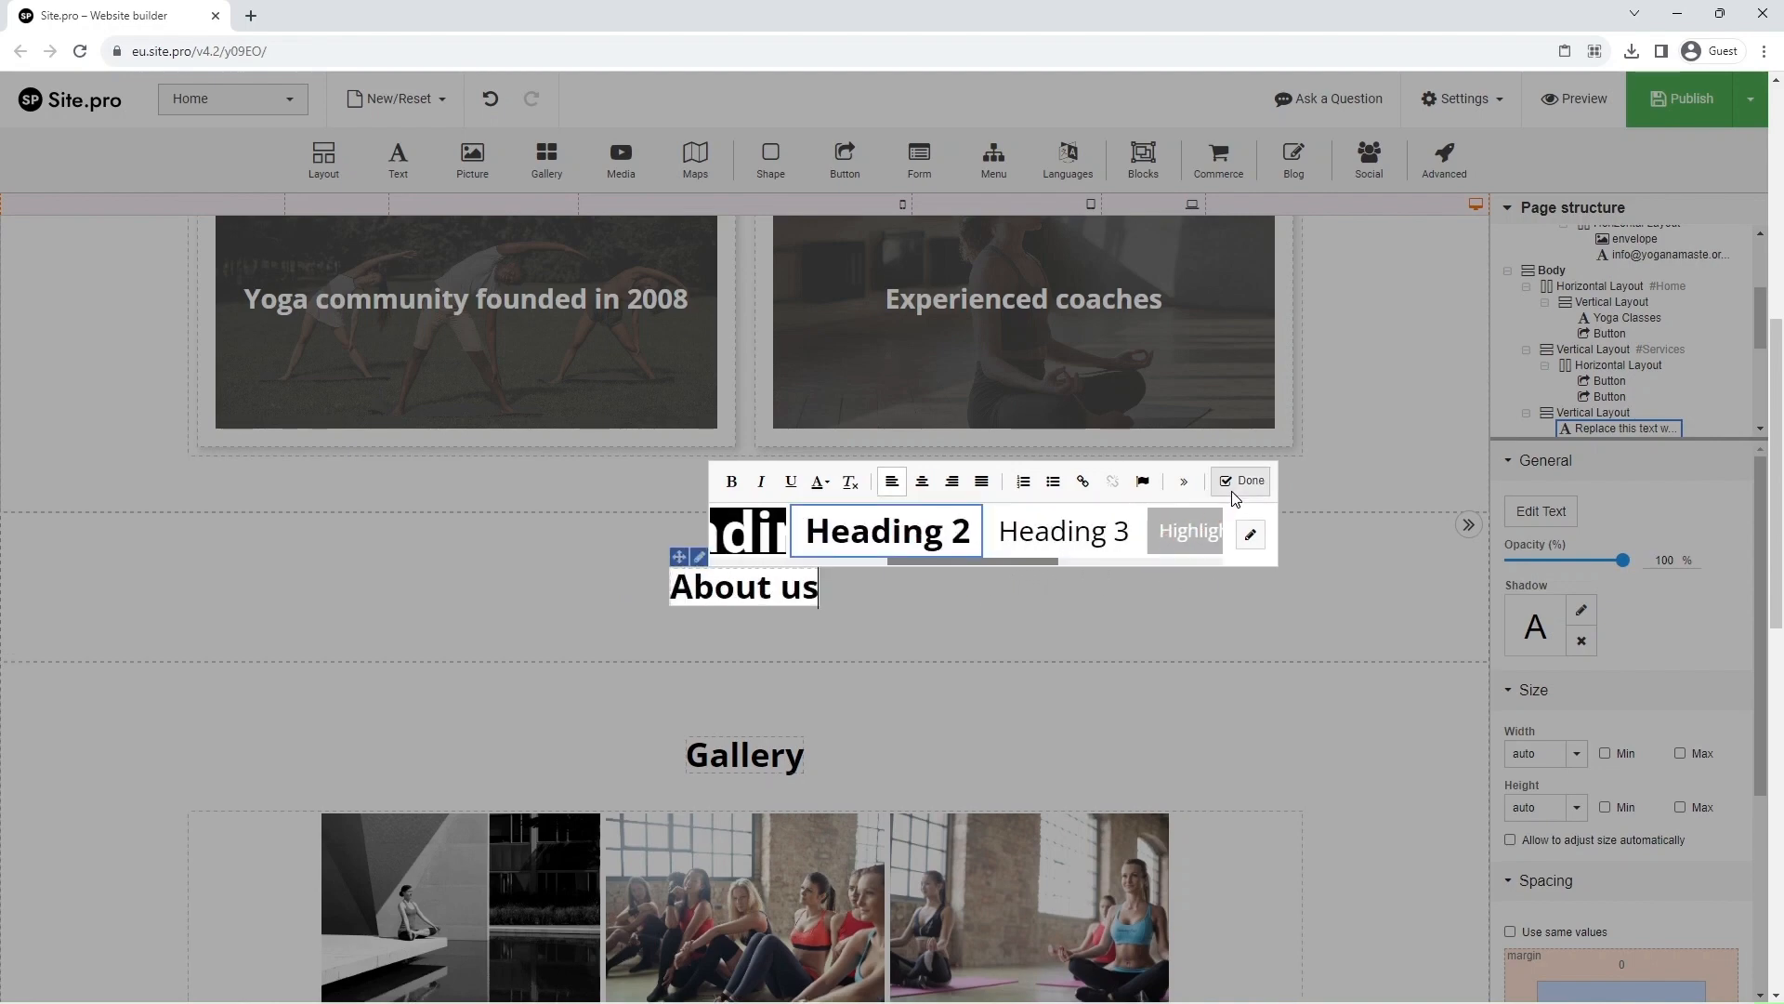
pyautogui.click(1241, 479)
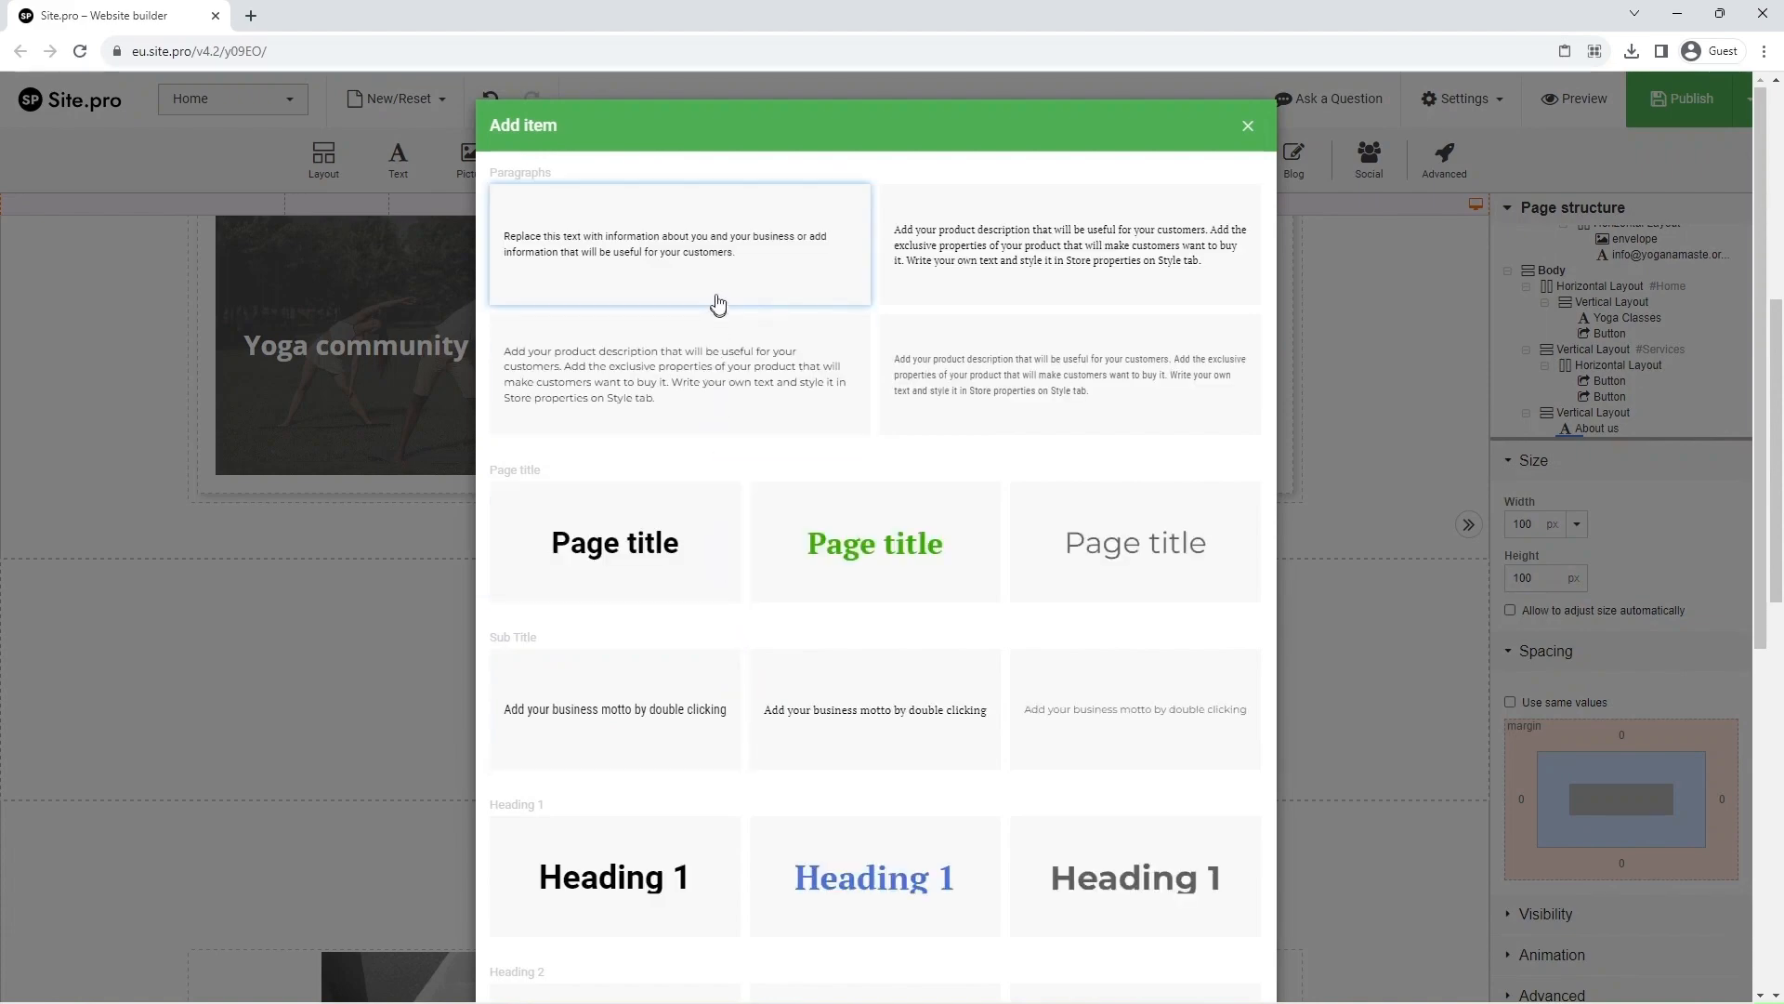
# Add a centered Yoga Namaste description paragraph below the About us heading
pyautogui.click(681, 243)
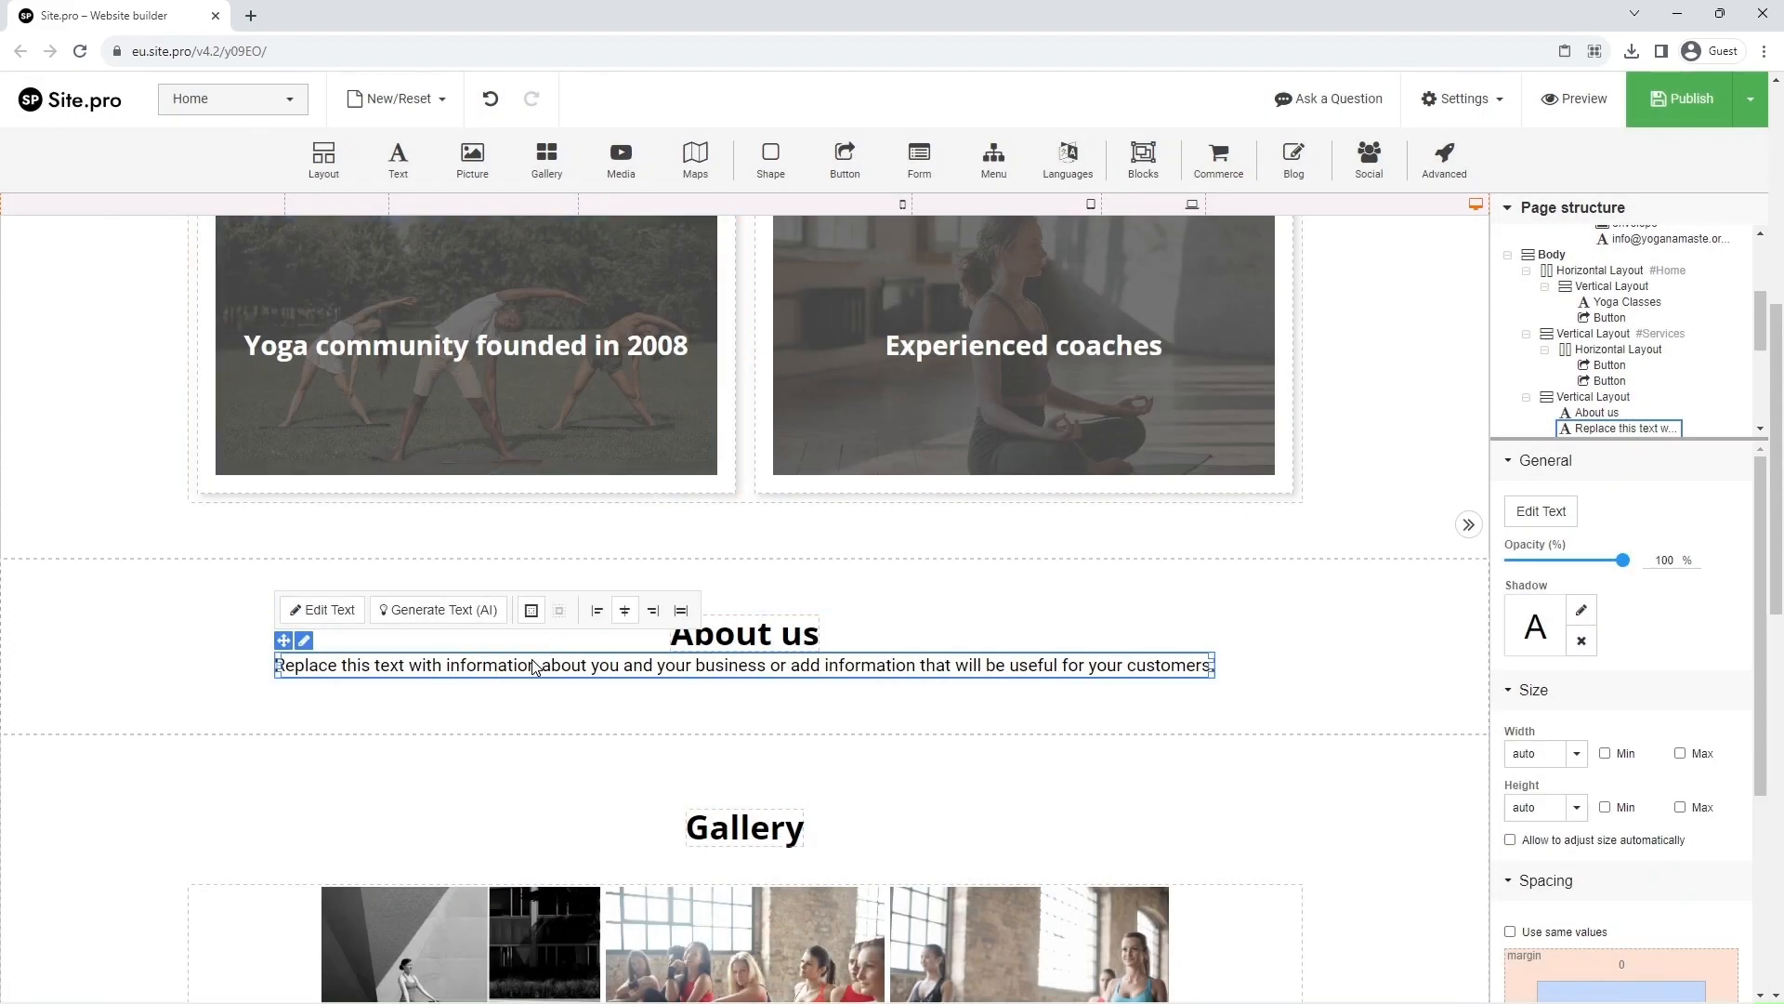
pyautogui.click(321, 609)
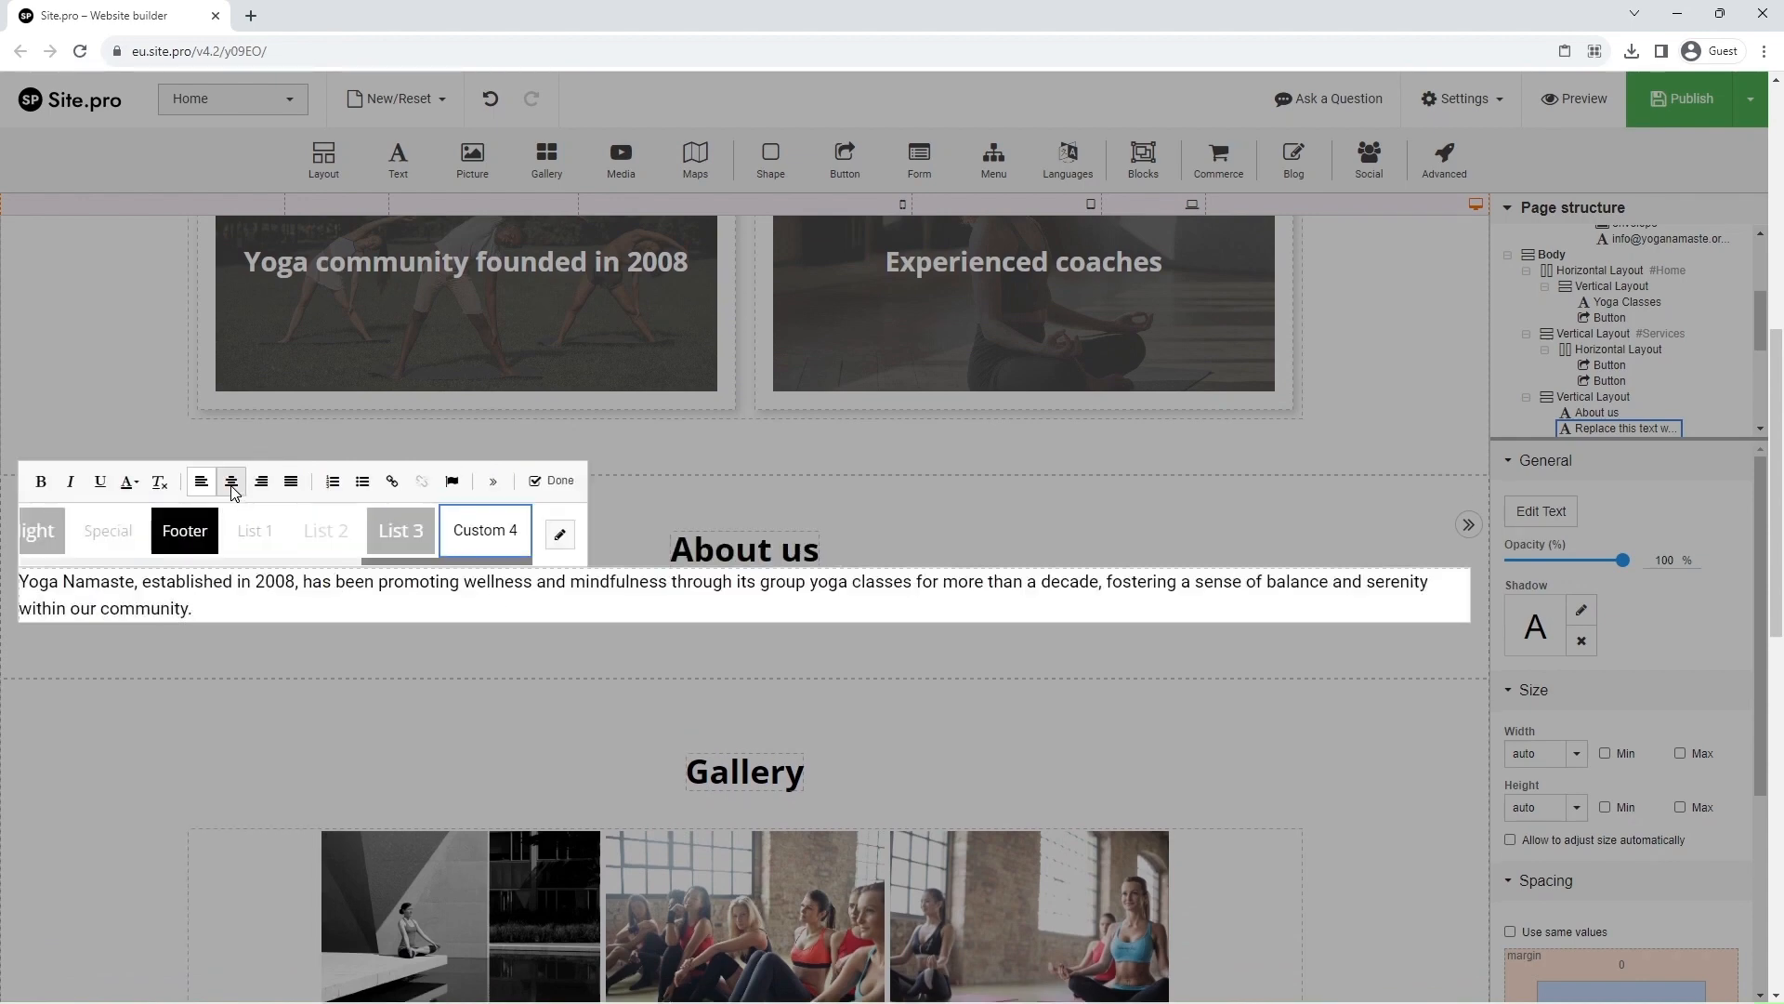
pyautogui.click(230, 482)
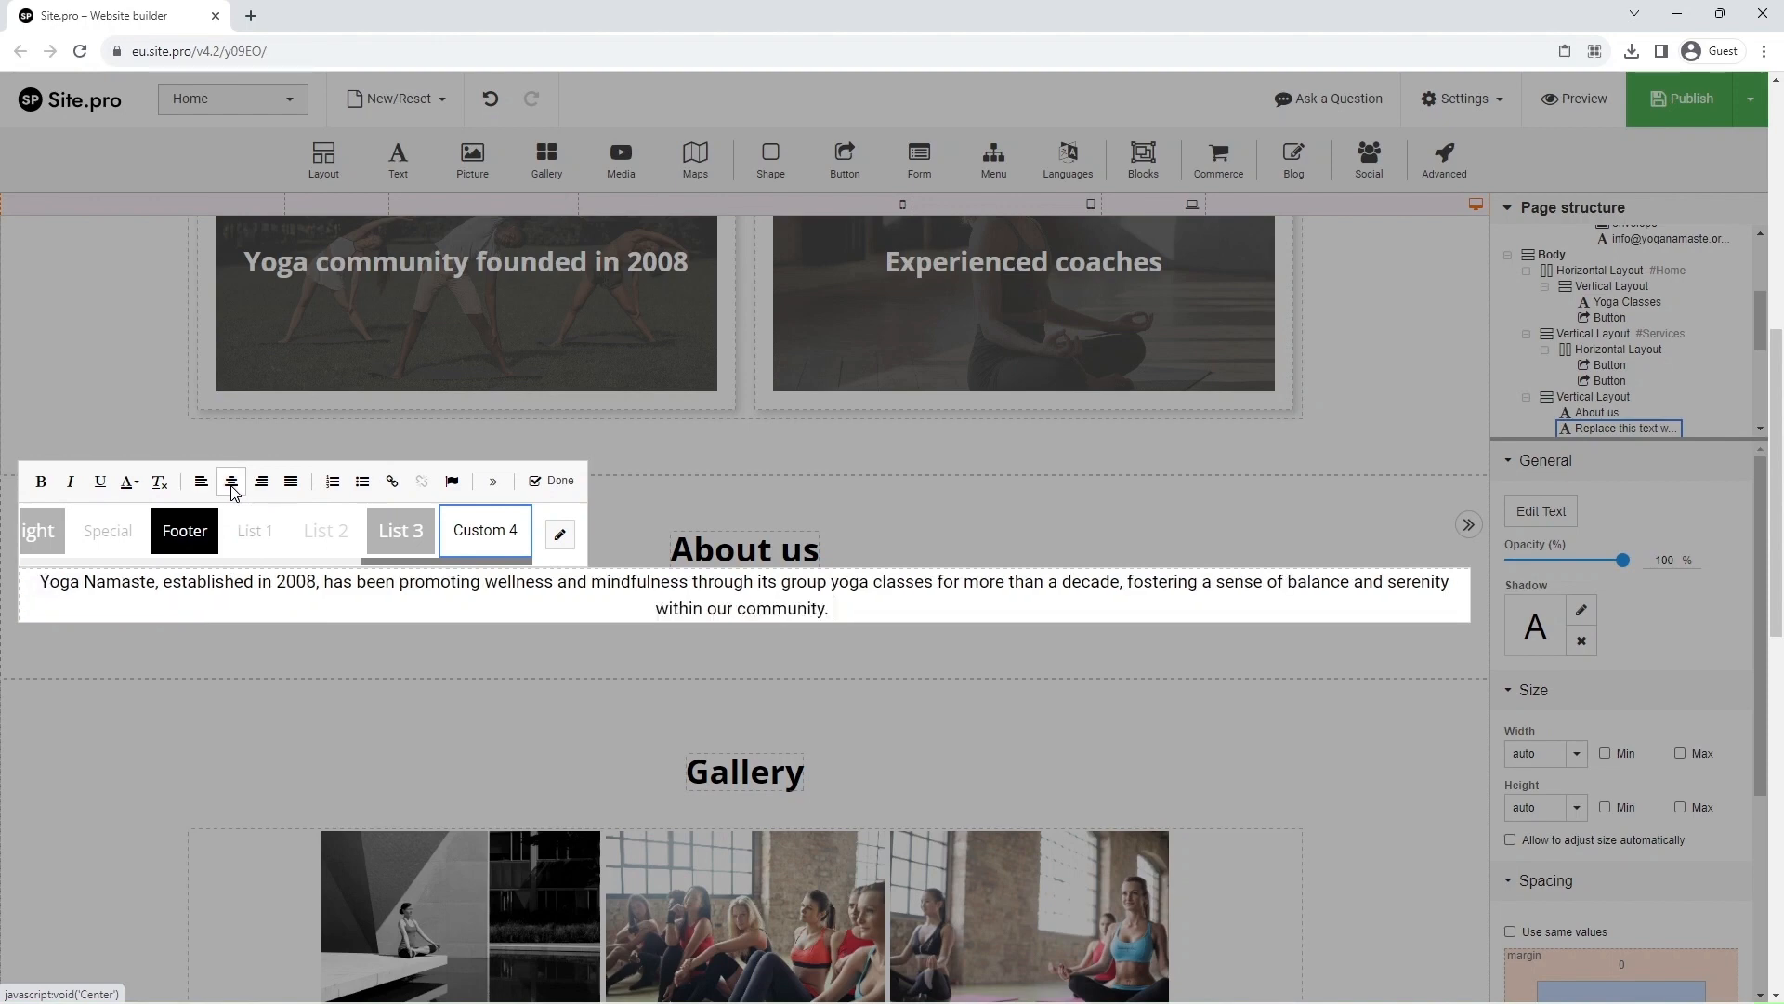
pyautogui.click(559, 479)
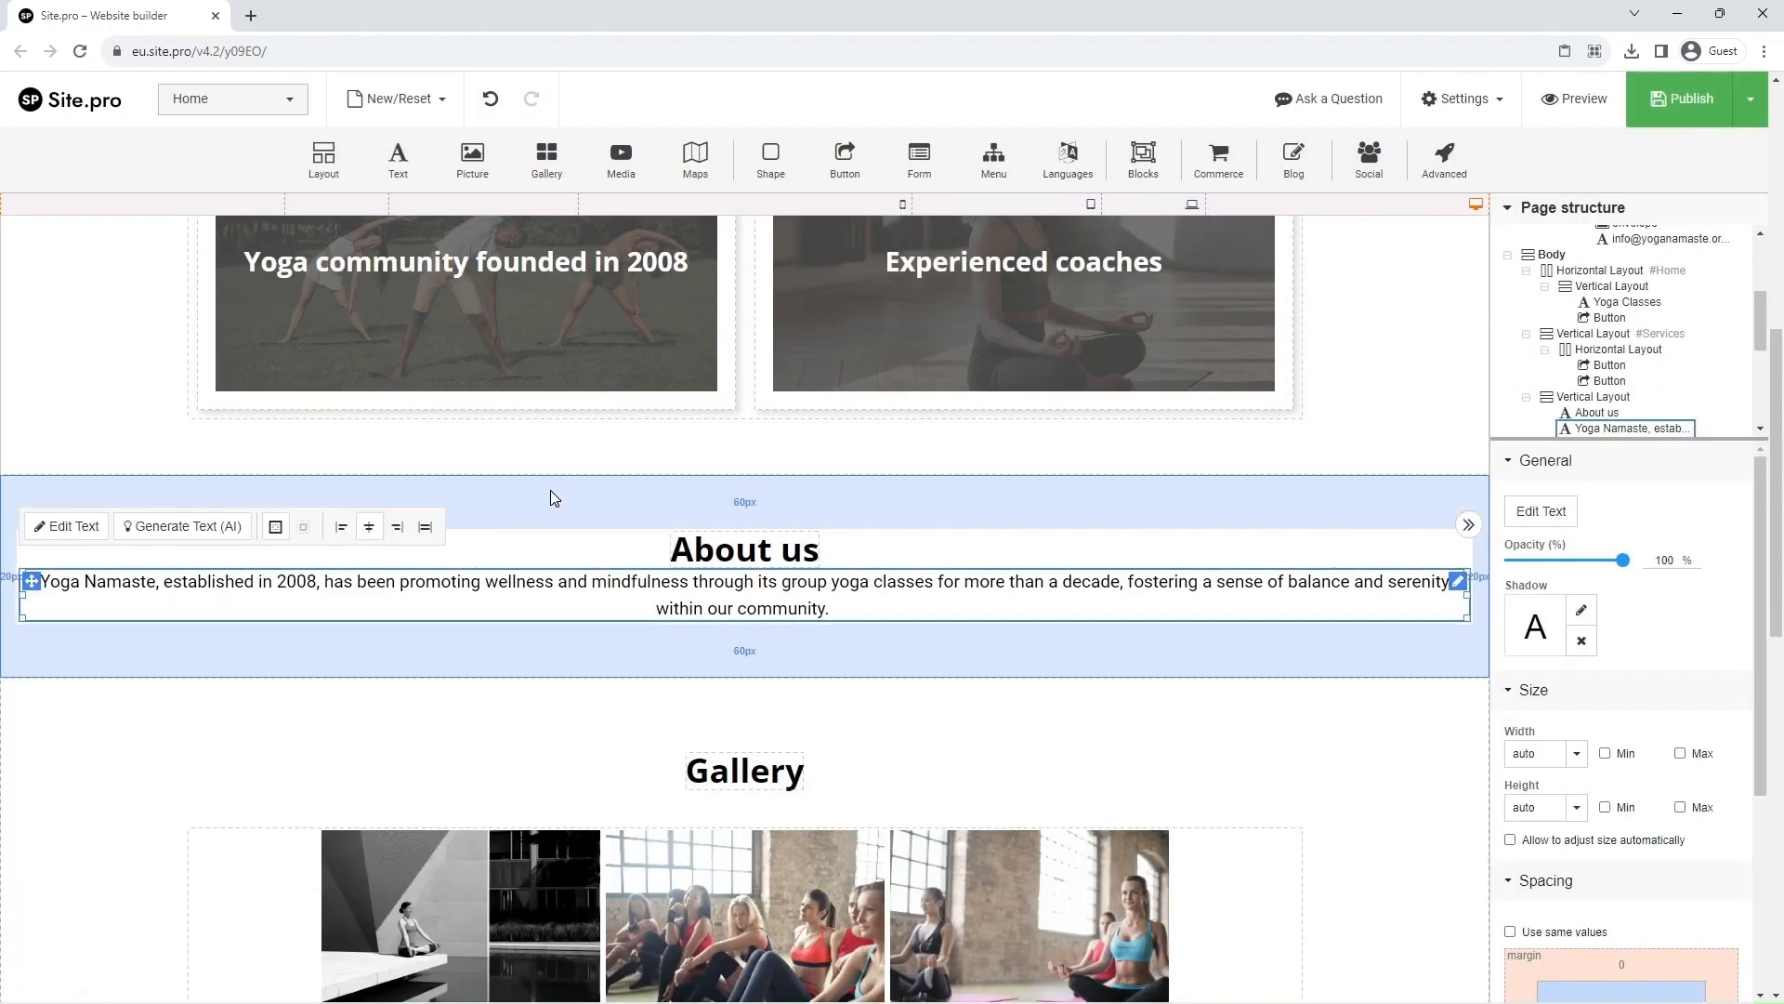
# Set the paragraph's top and bottom margins to 20 px
pyautogui.scroll(-3)
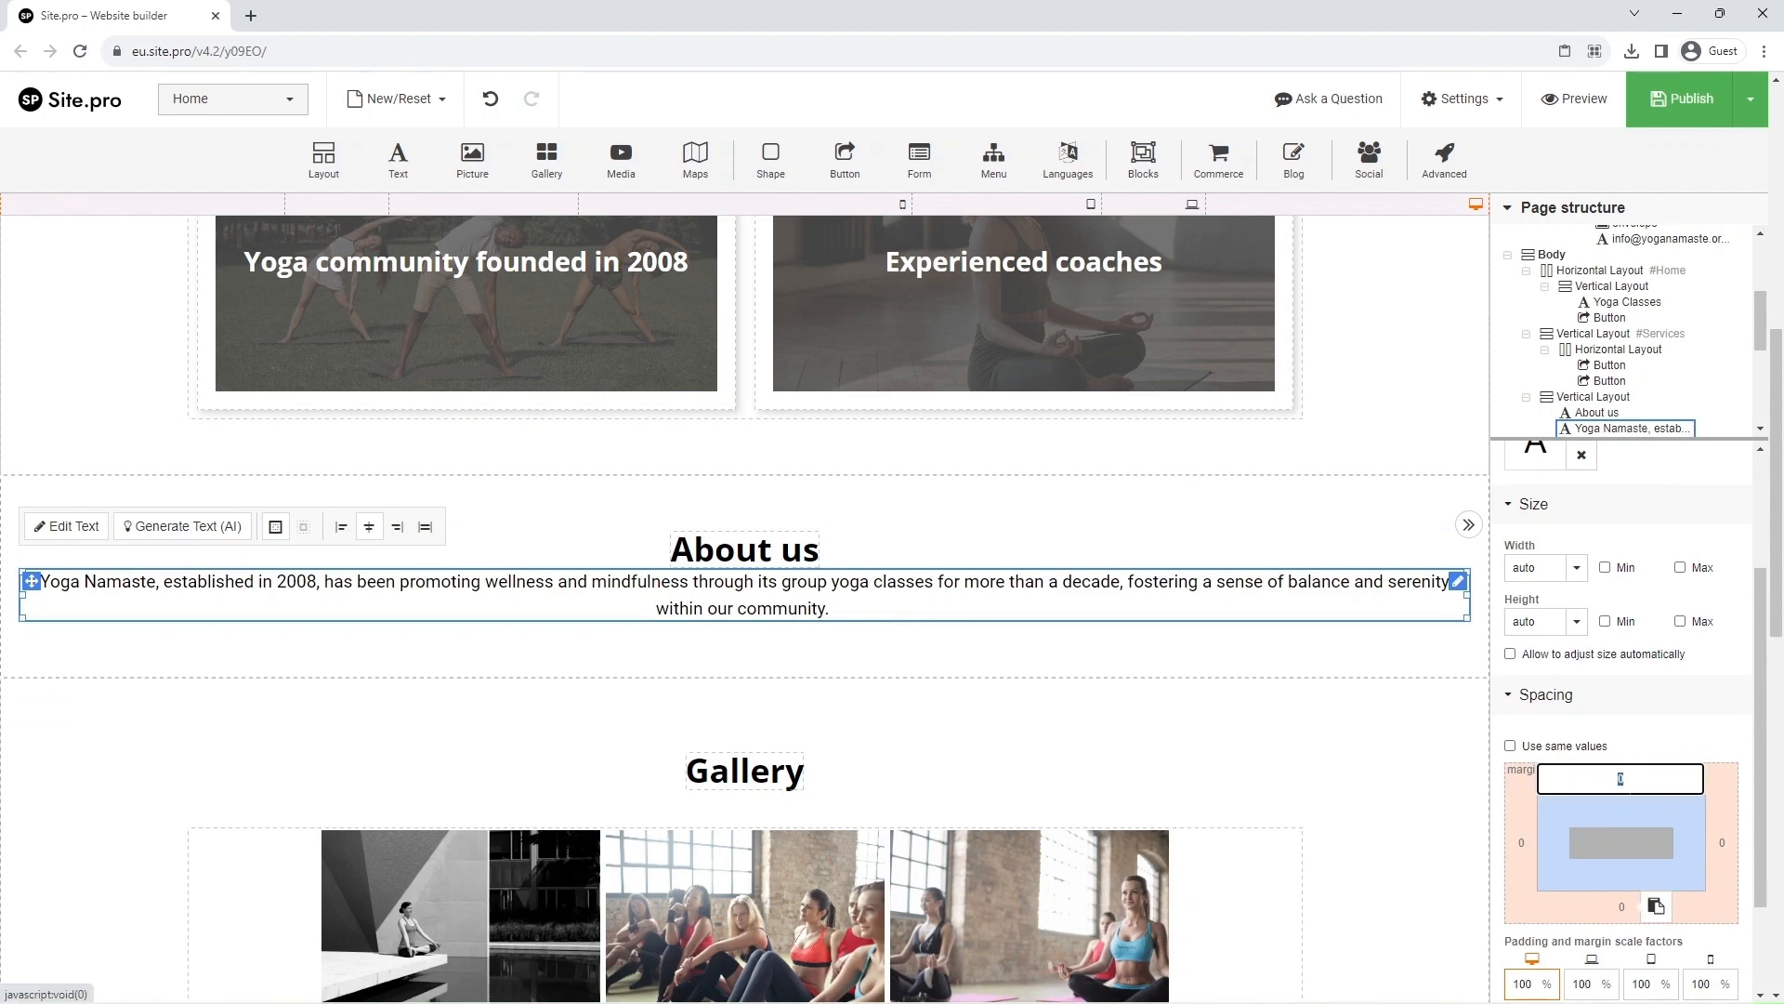
pyautogui.write('20')
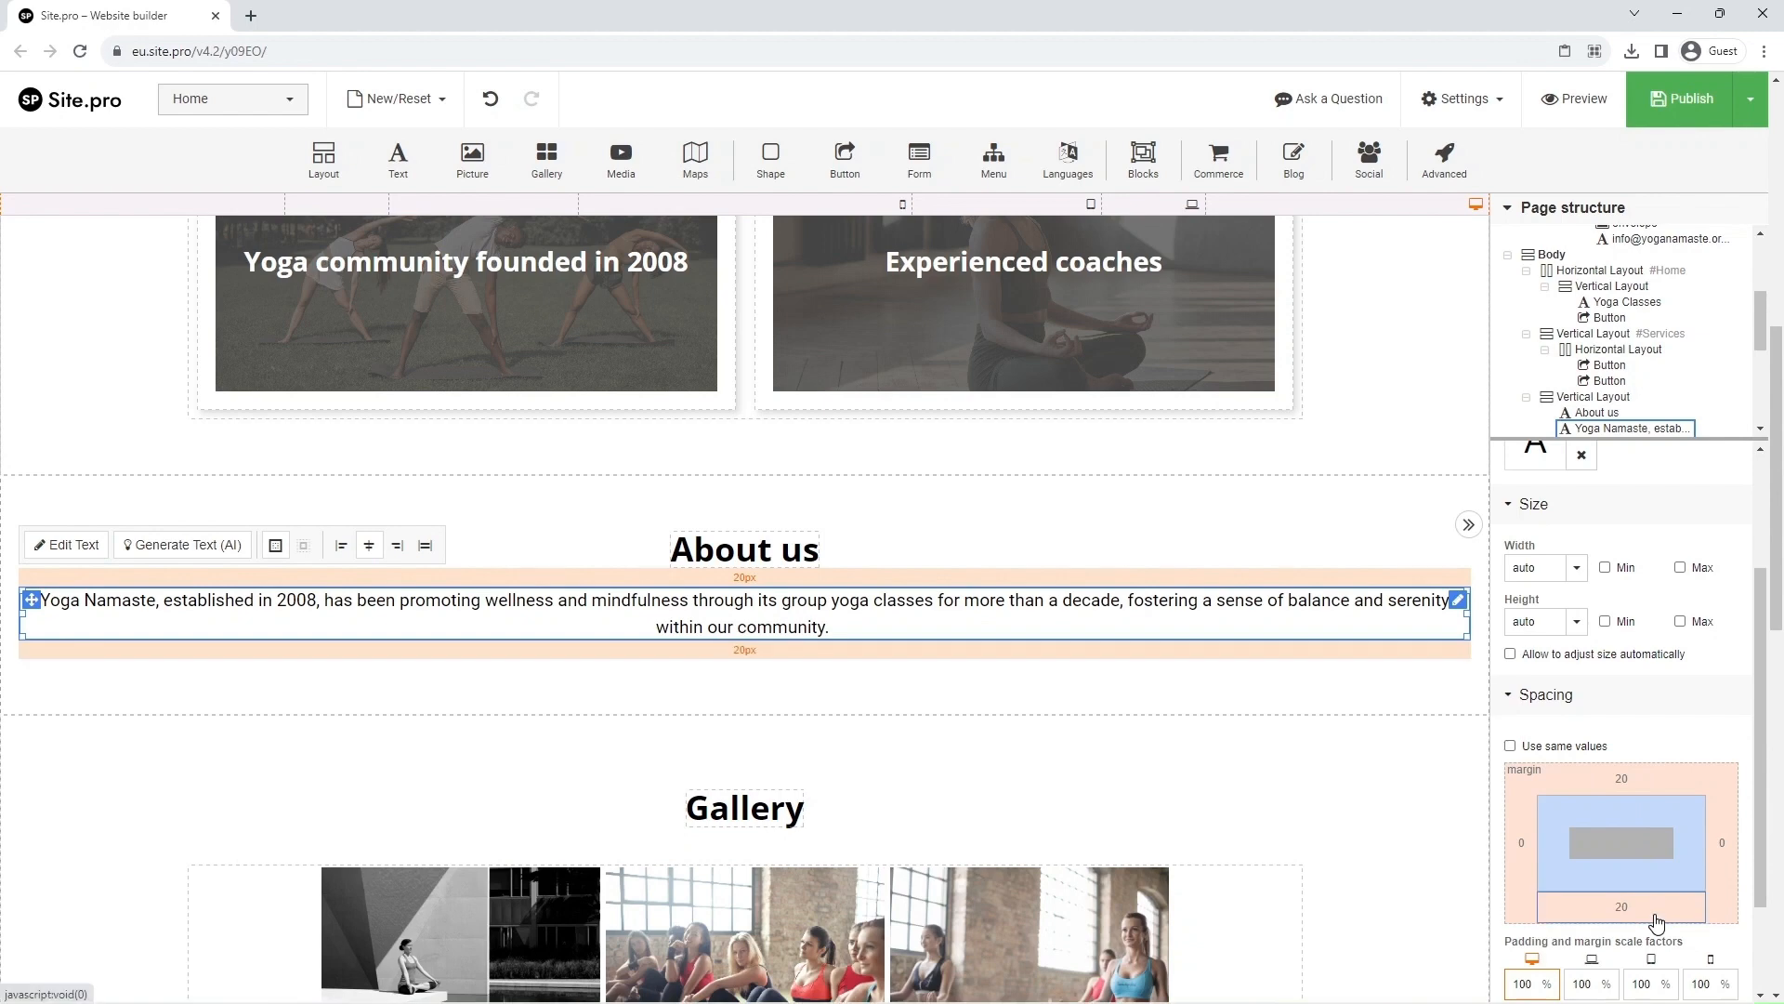
pyautogui.moveTo(1044, 303)
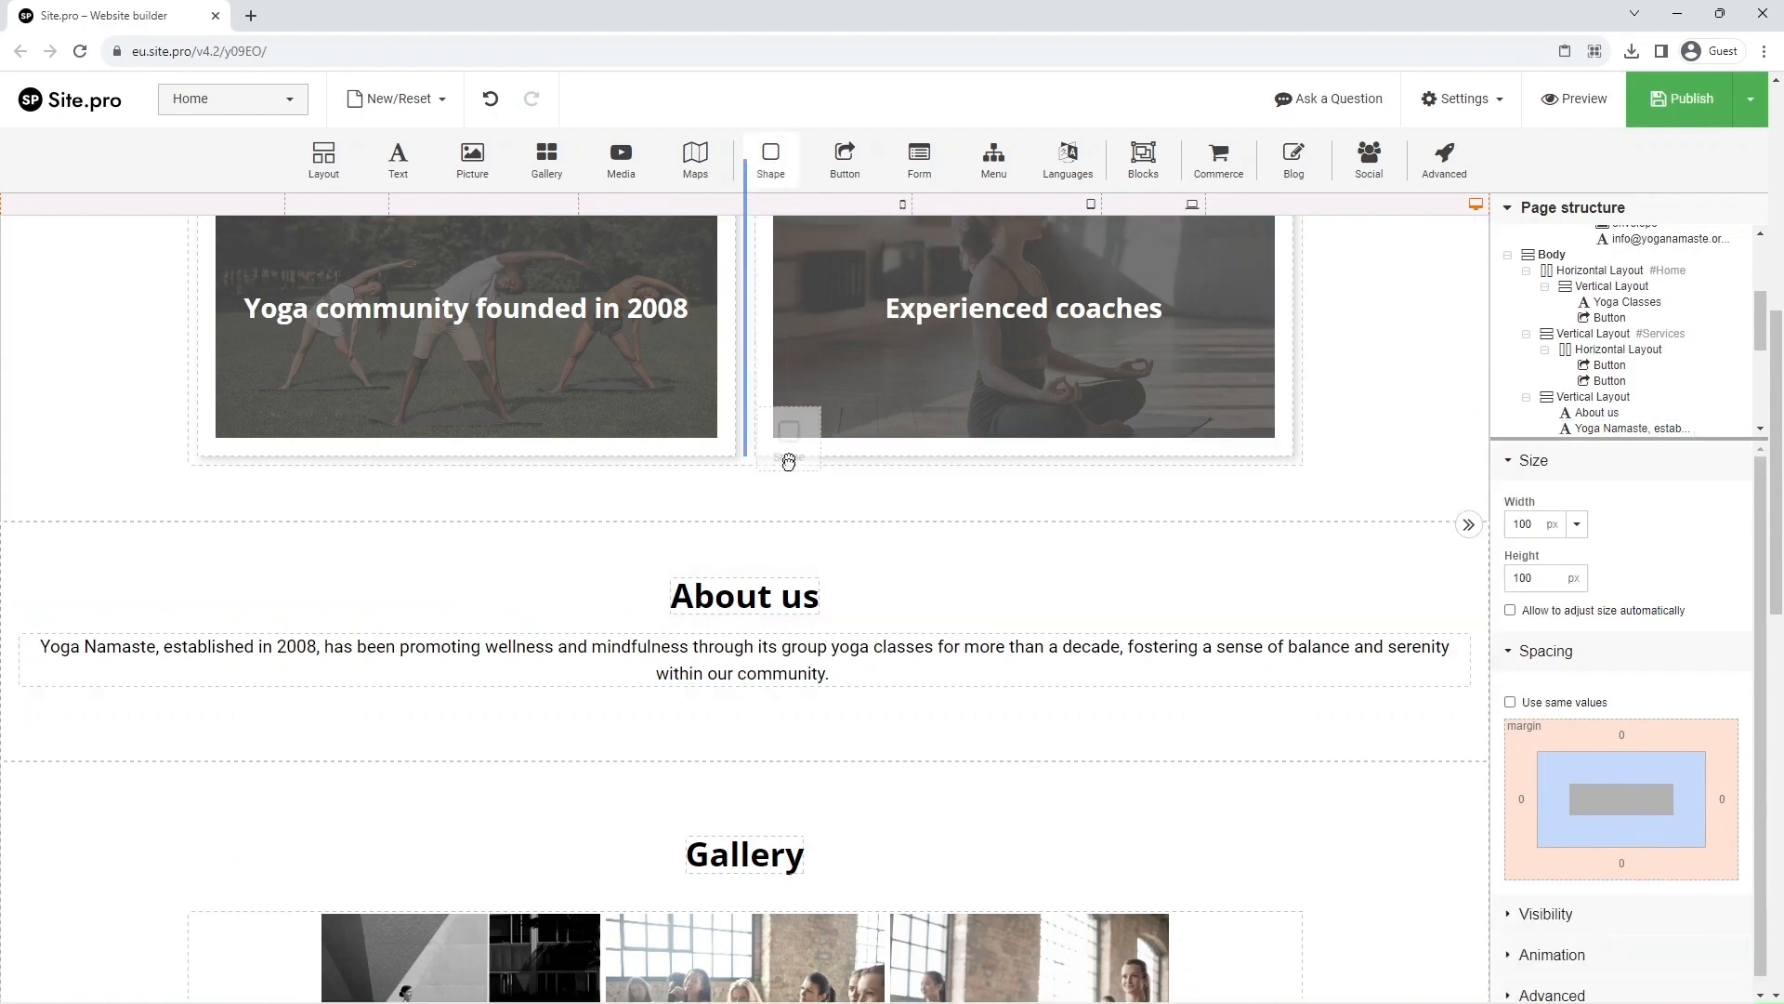
# Place a plain square shape below the paragraph and switch its width units to %
pyautogui.click(770, 160)
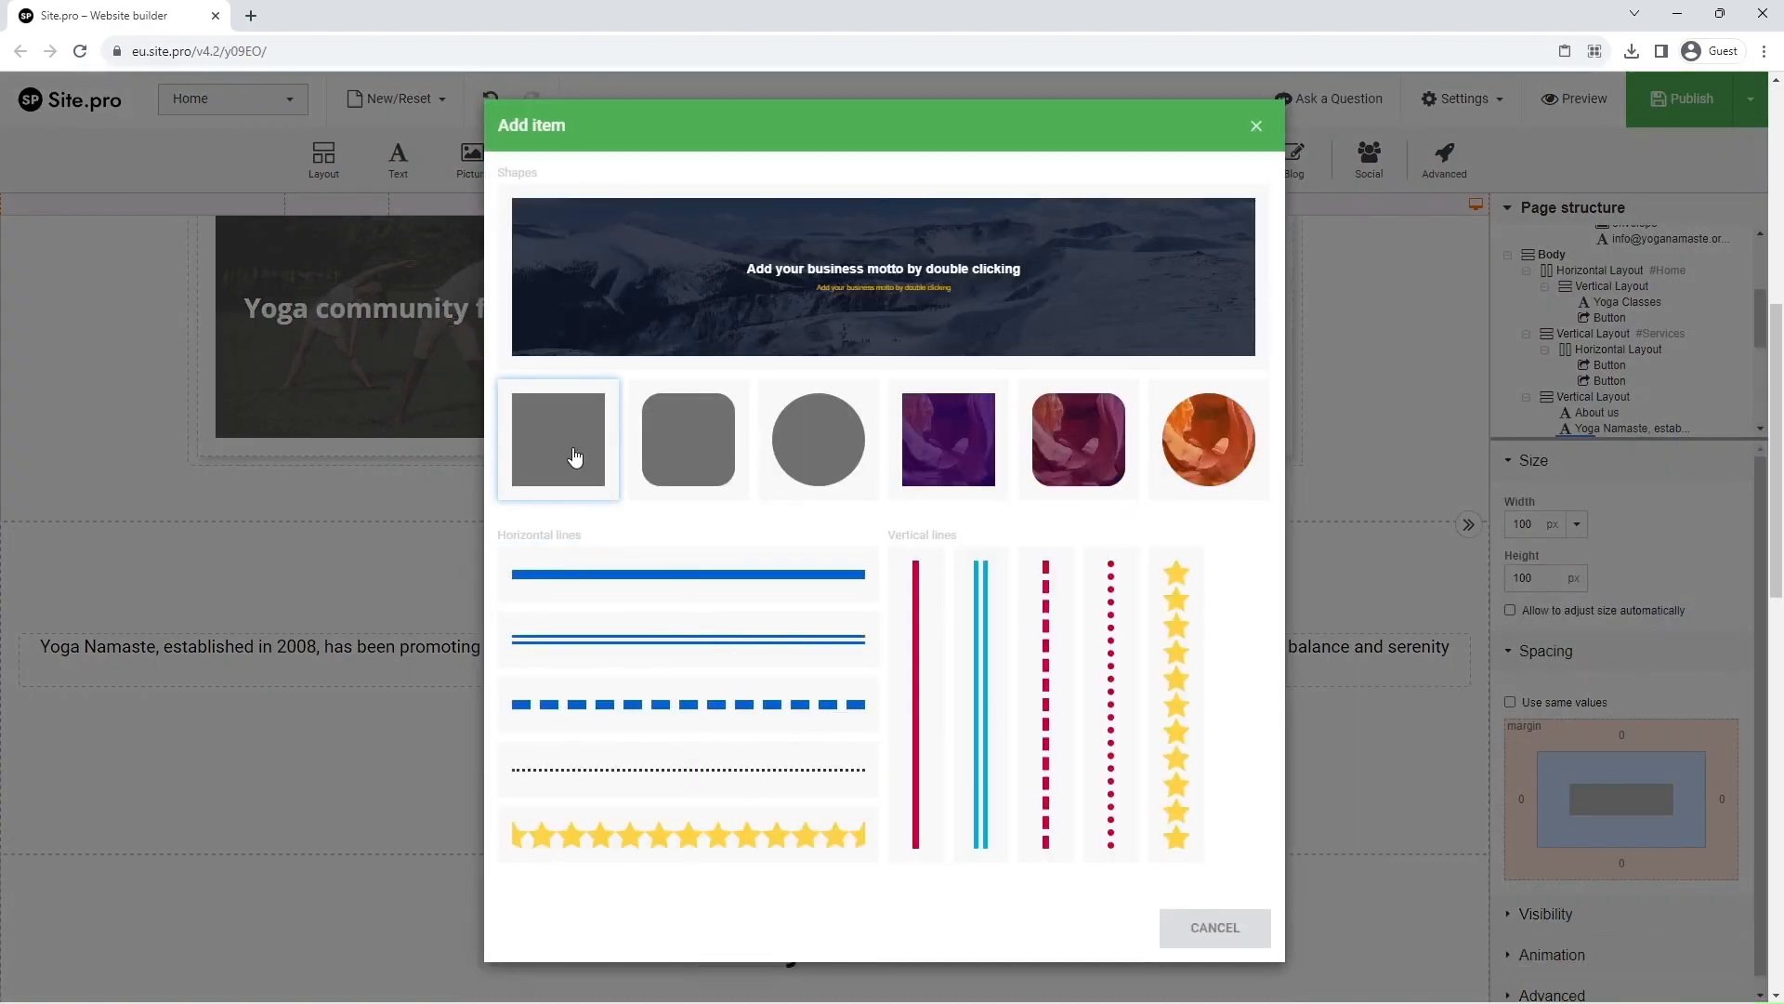
pyautogui.click(556, 439)
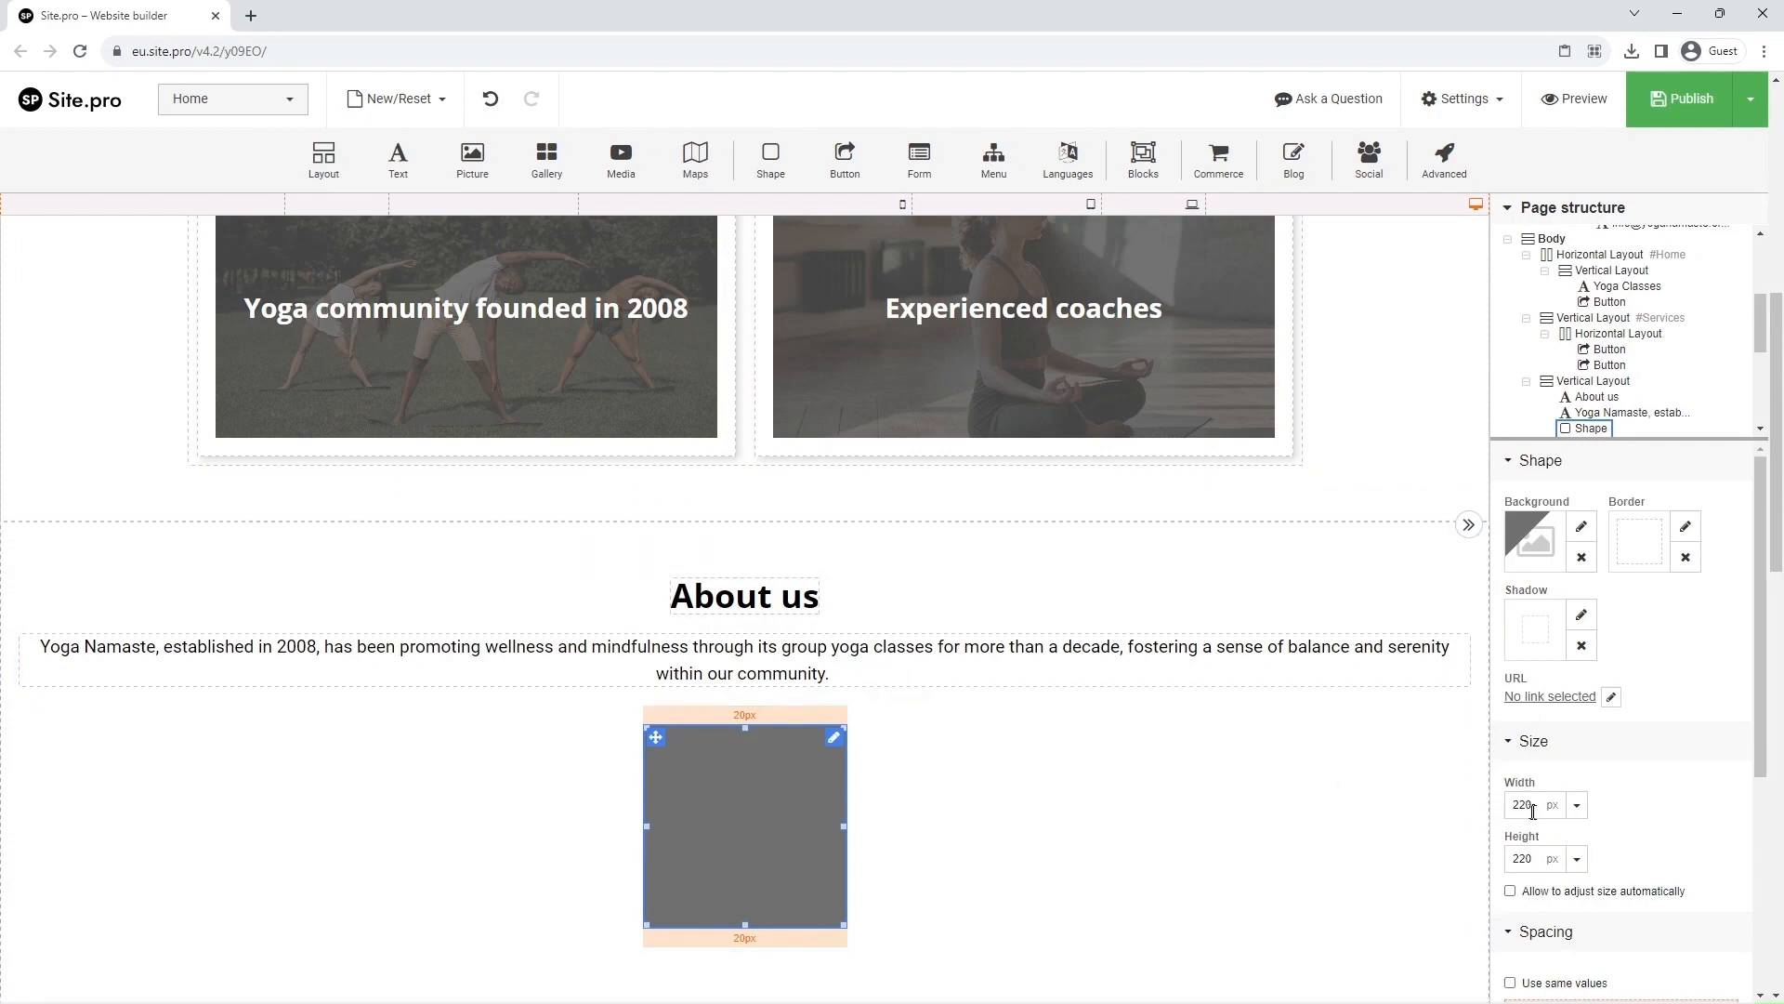
pyautogui.click(1524, 805)
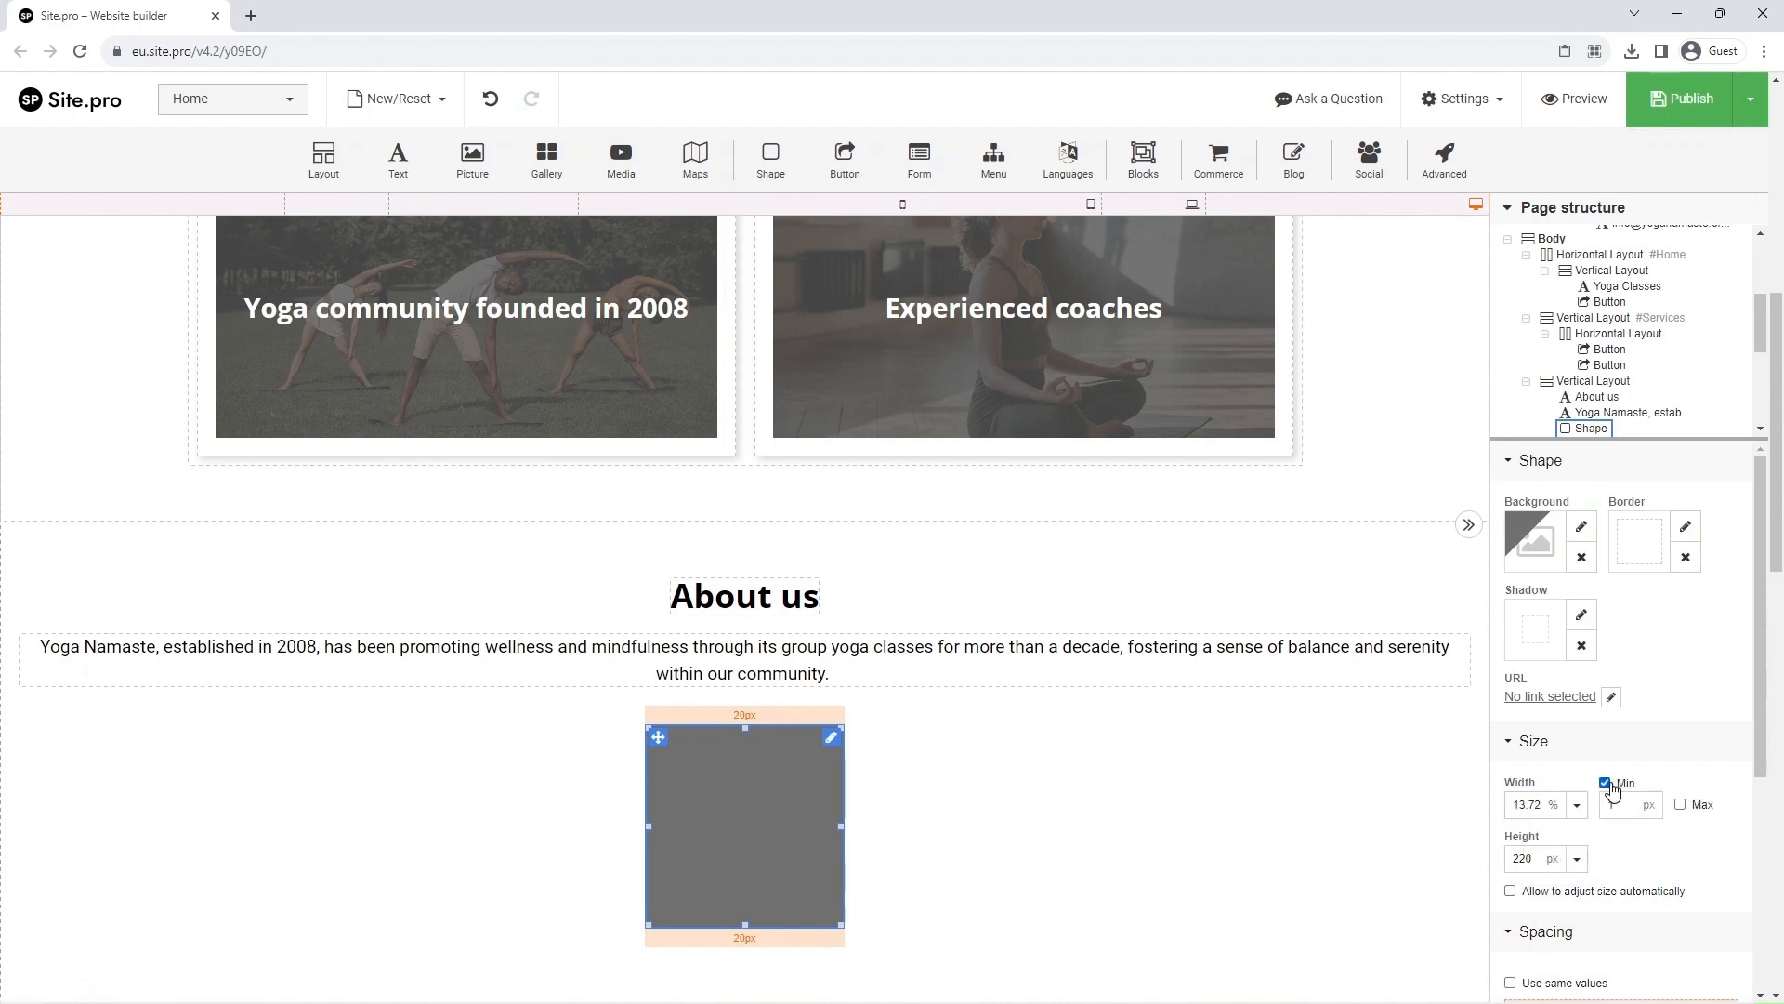
# Size the shape to 100% width with no minimum limit and 500 px height
pyautogui.click(1605, 783)
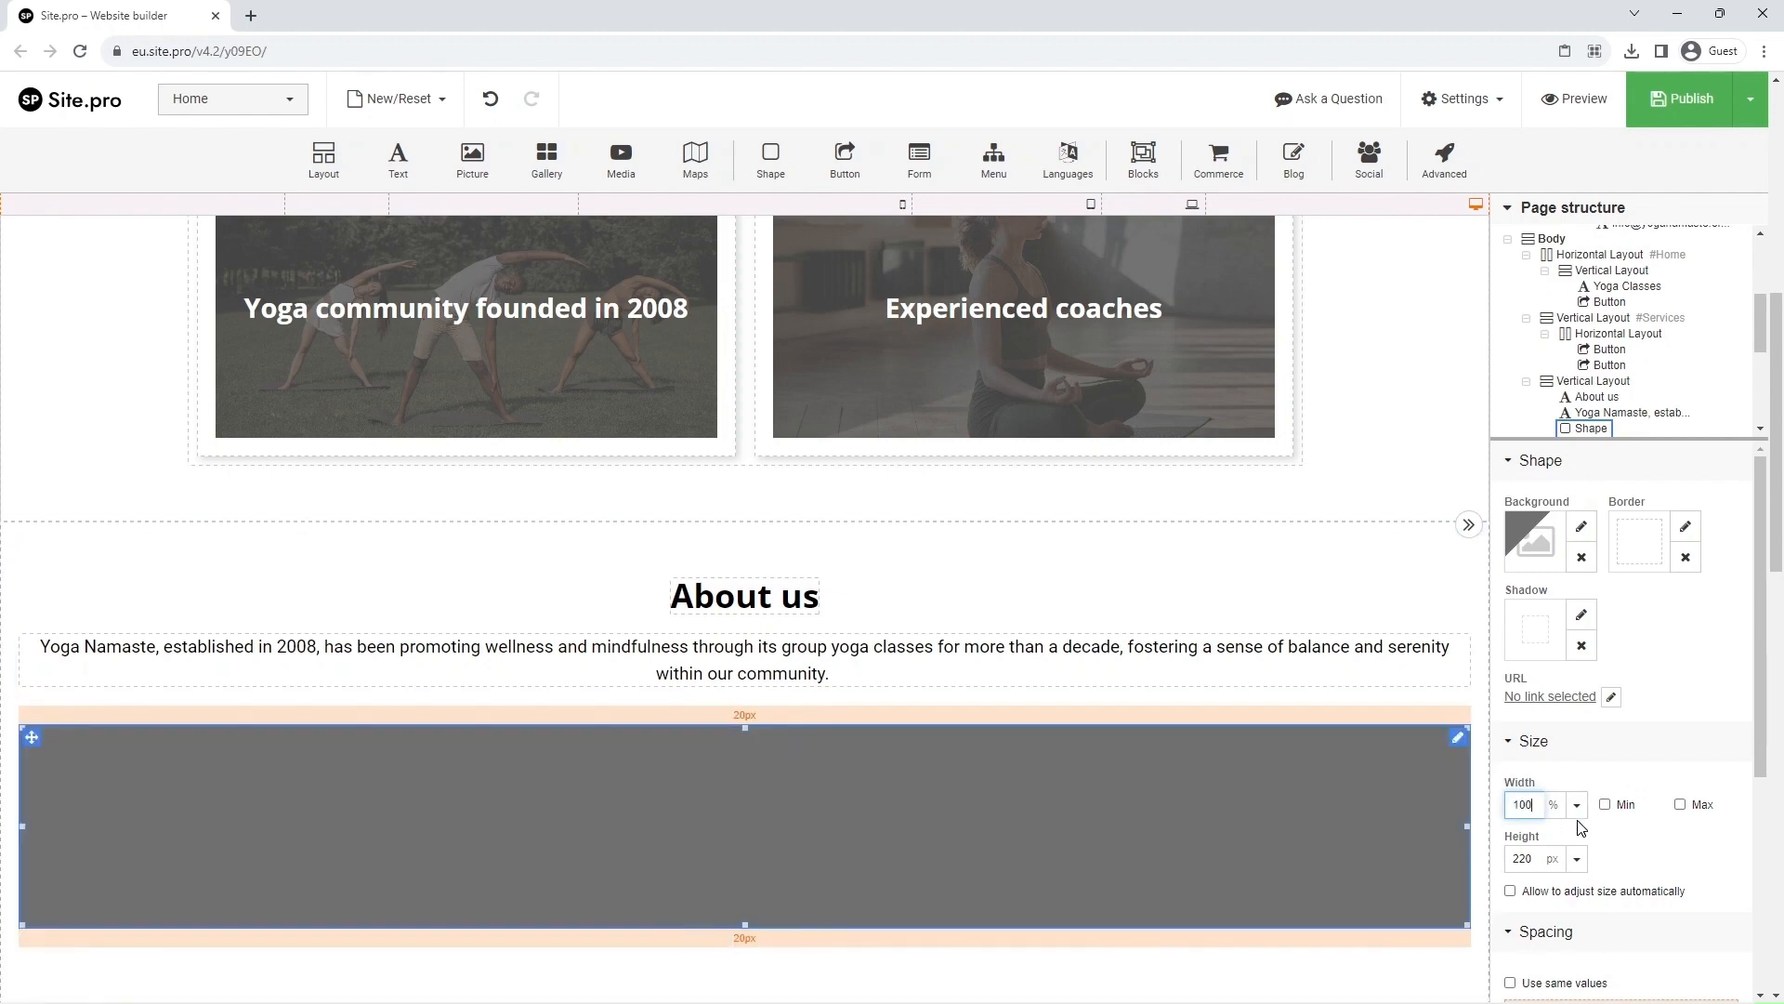
pyautogui.click(1524, 859)
pyautogui.write('500')
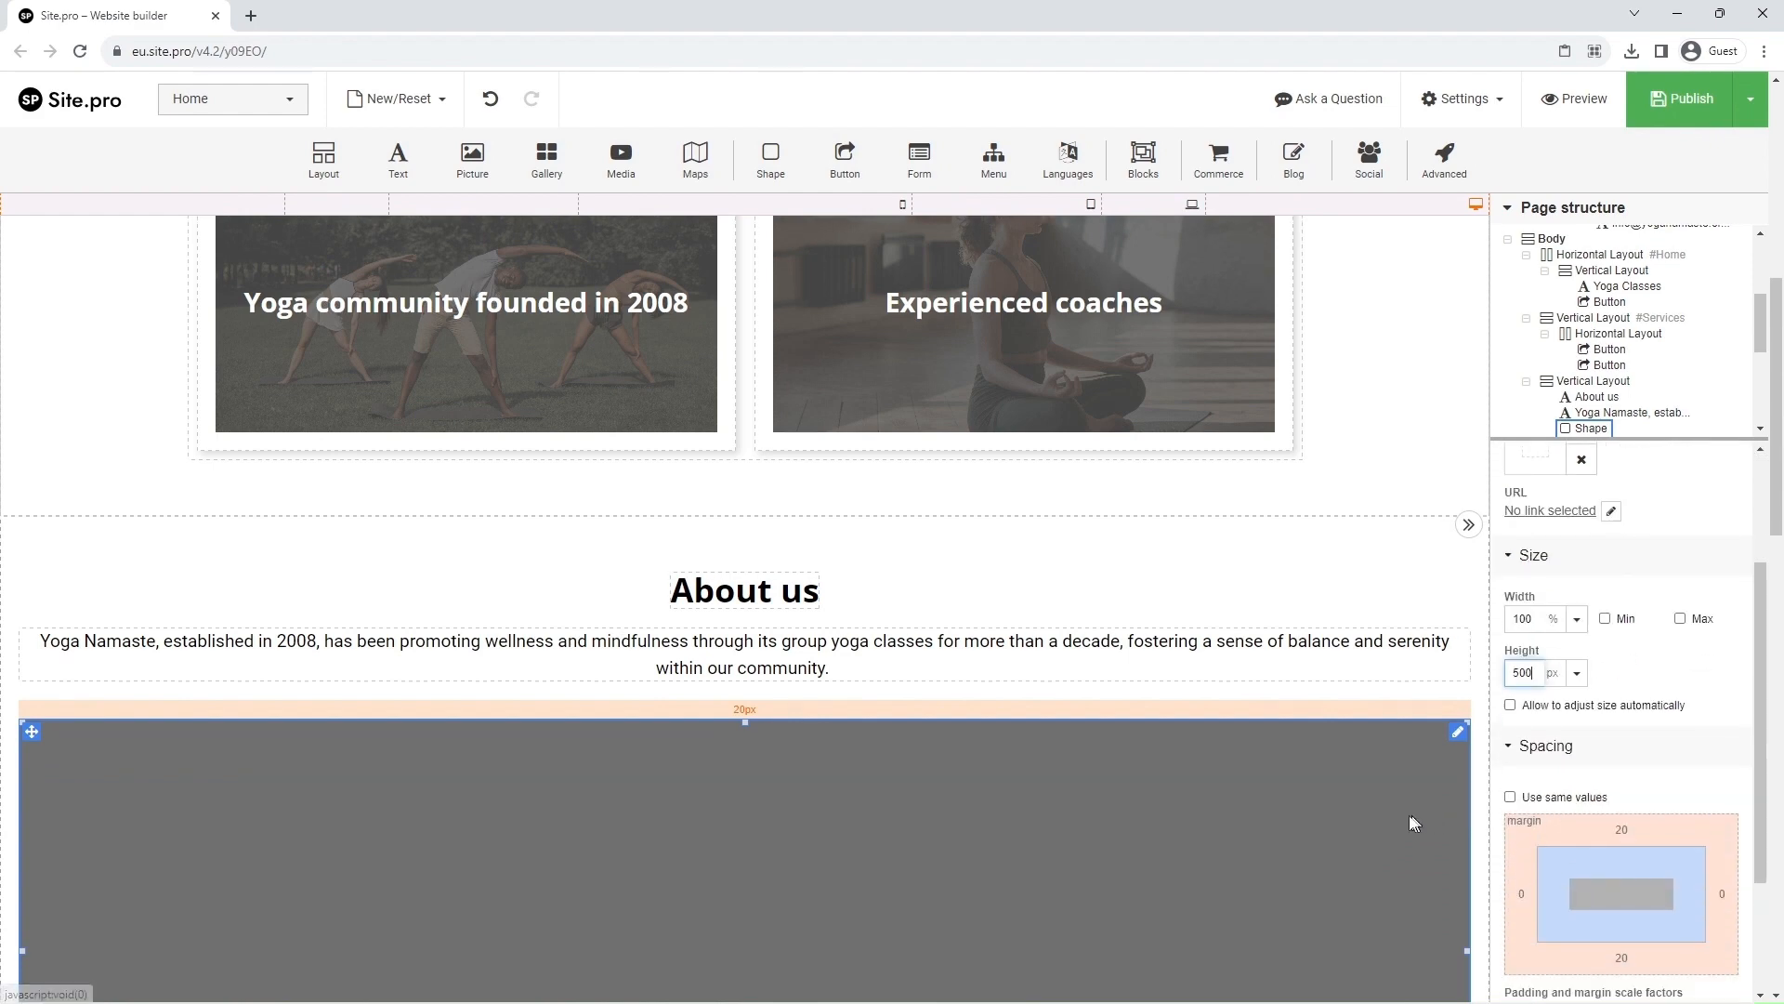
pyautogui.scroll(-3)
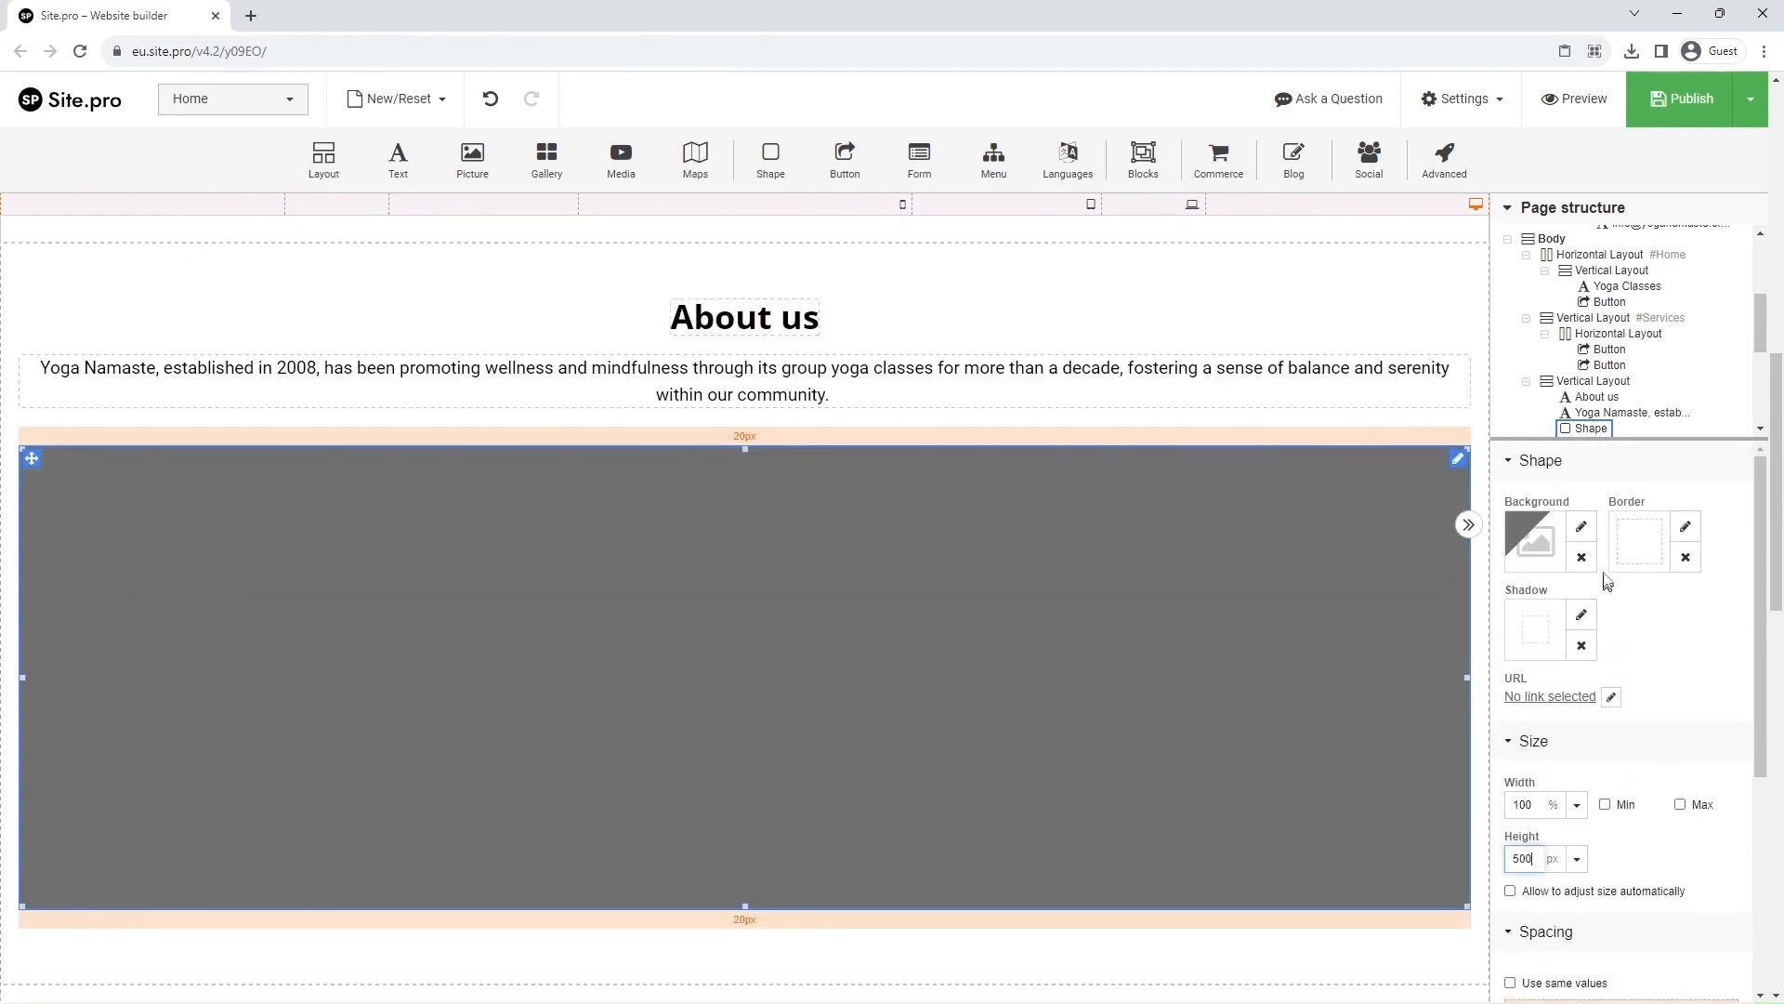
# Set the VideoNamaste file as the shape's video background
pyautogui.click(1580, 526)
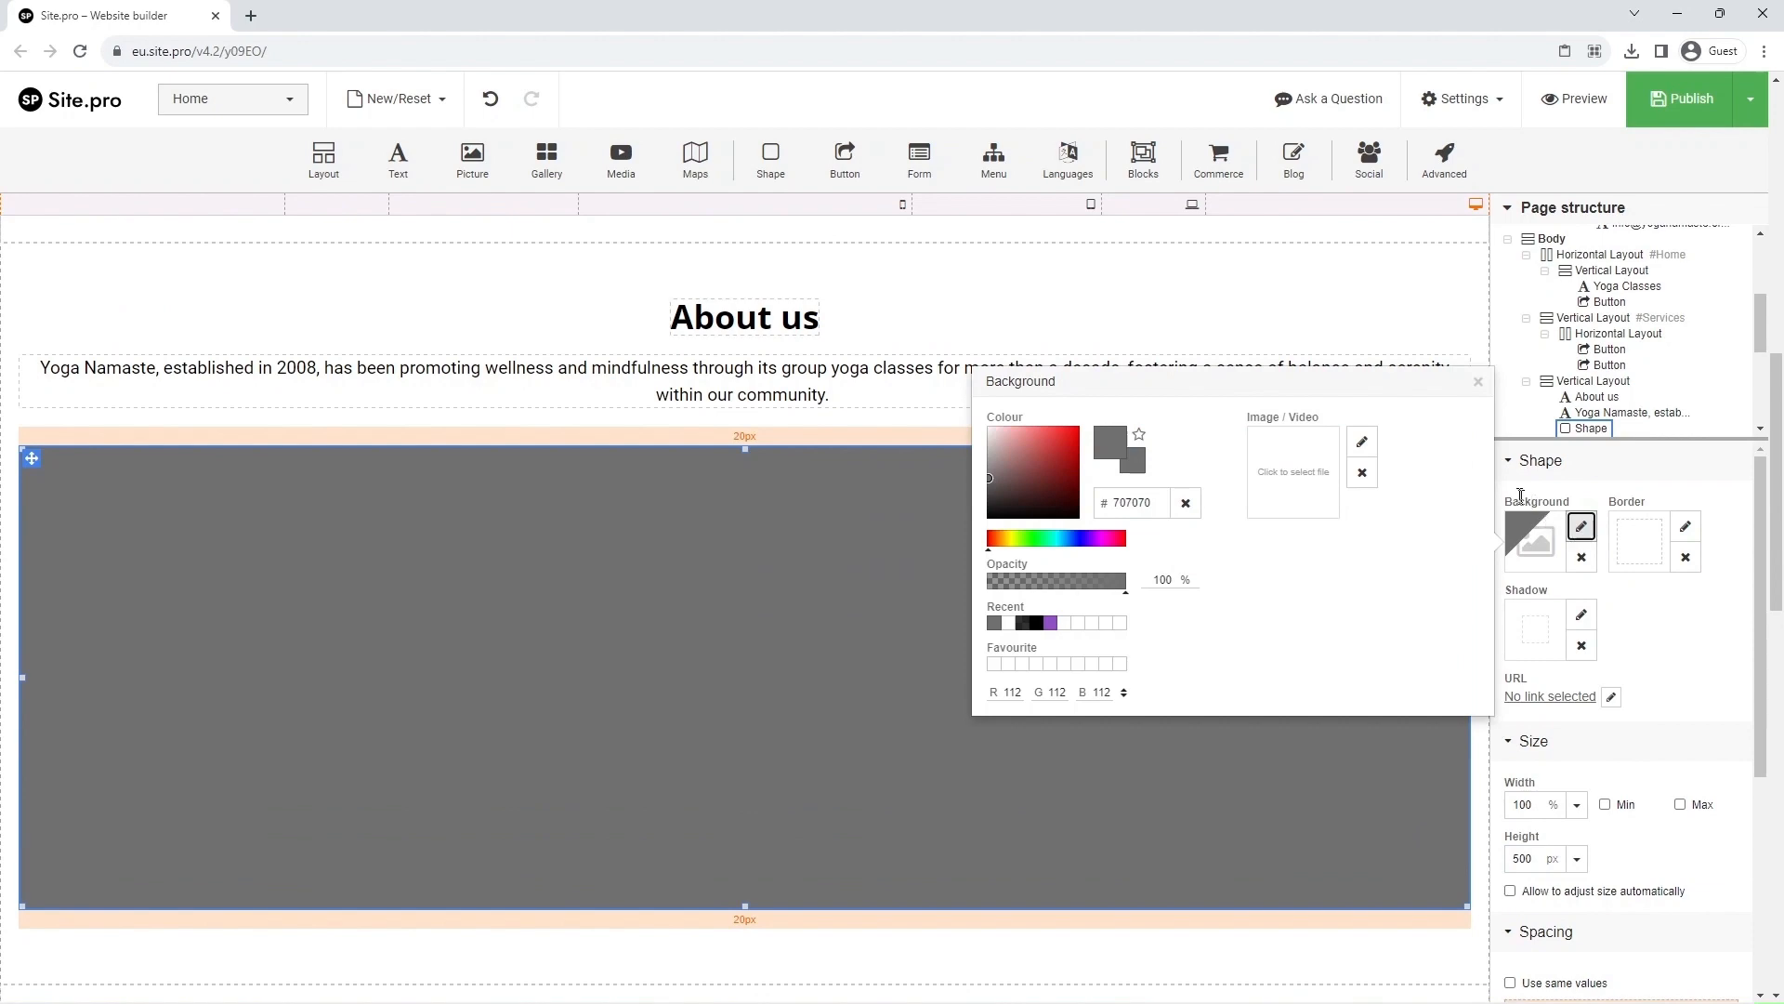
pyautogui.click(1294, 470)
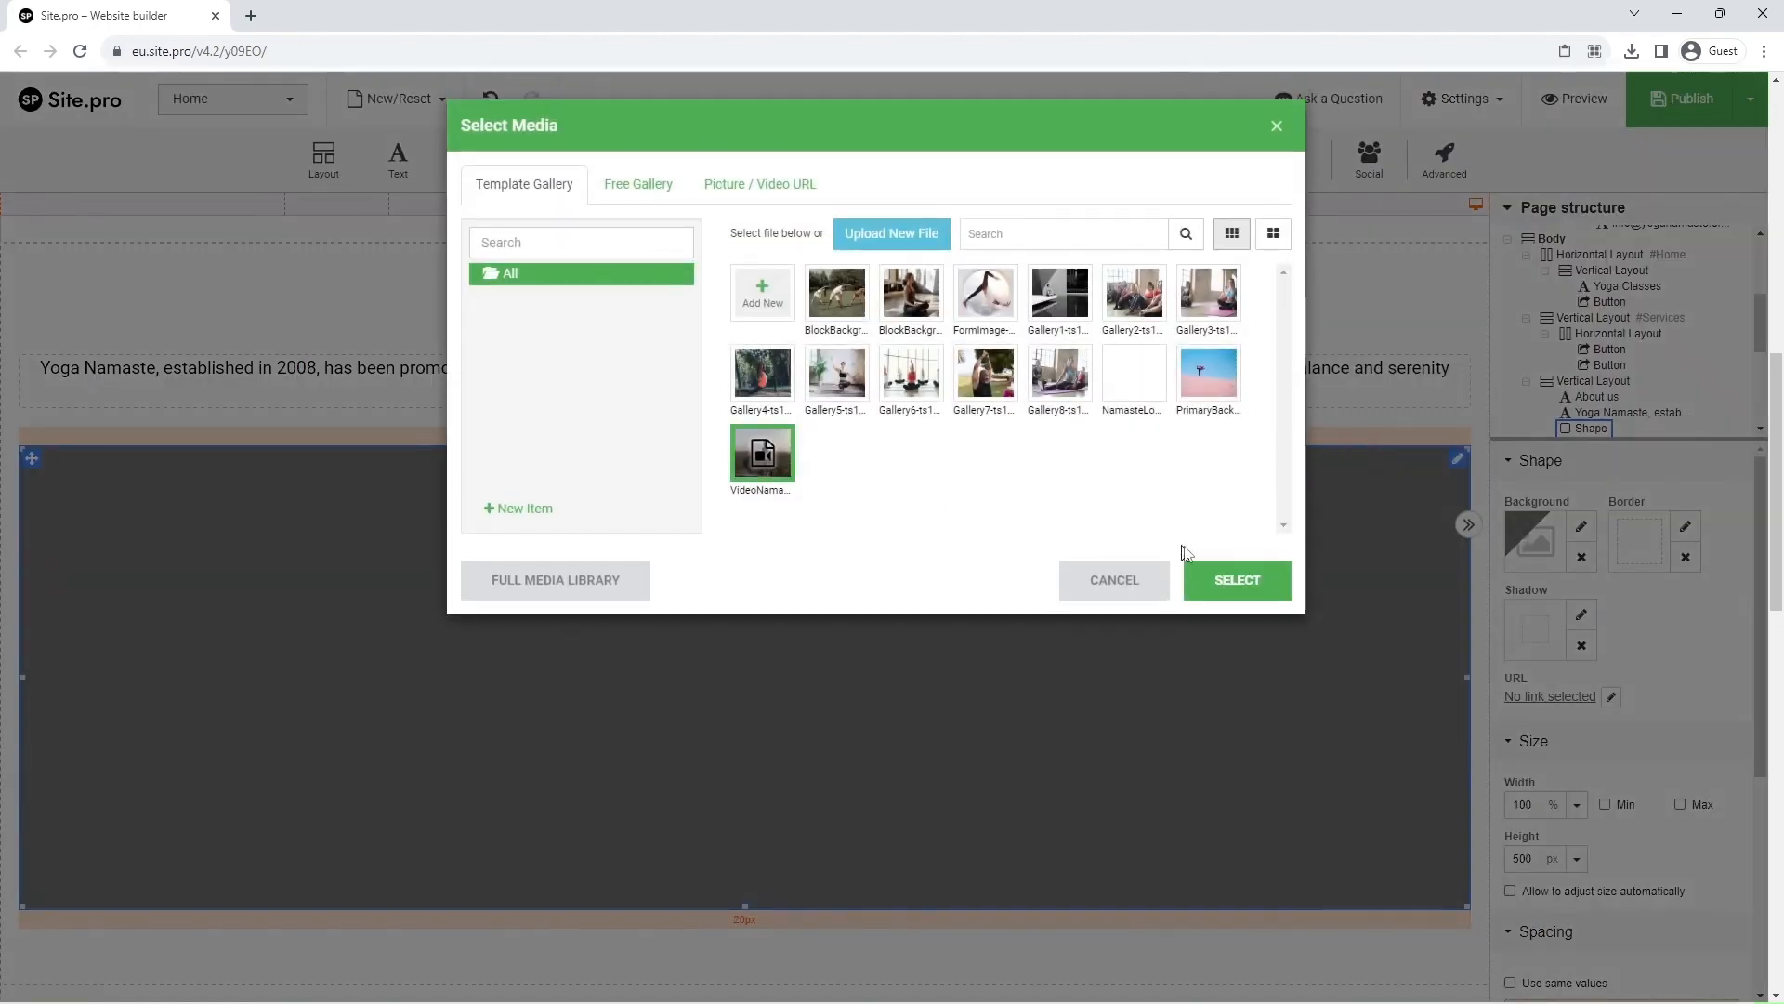
pyautogui.click(1236, 580)
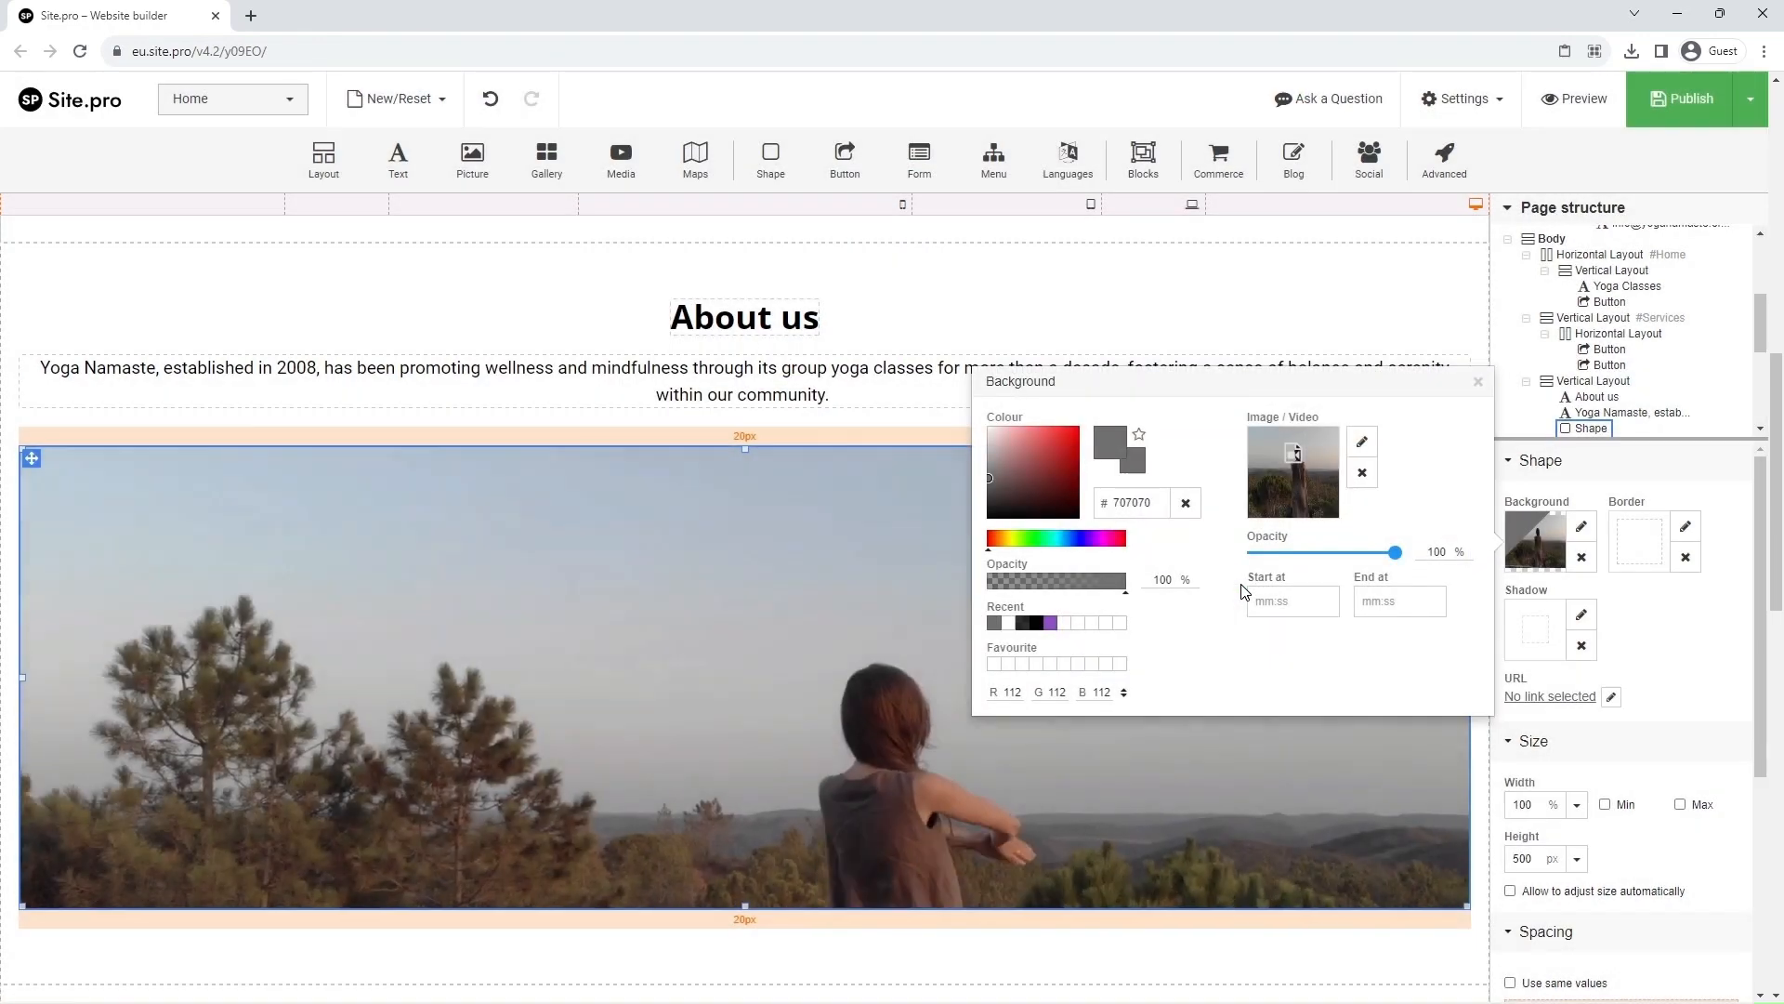
pyautogui.click(1477, 381)
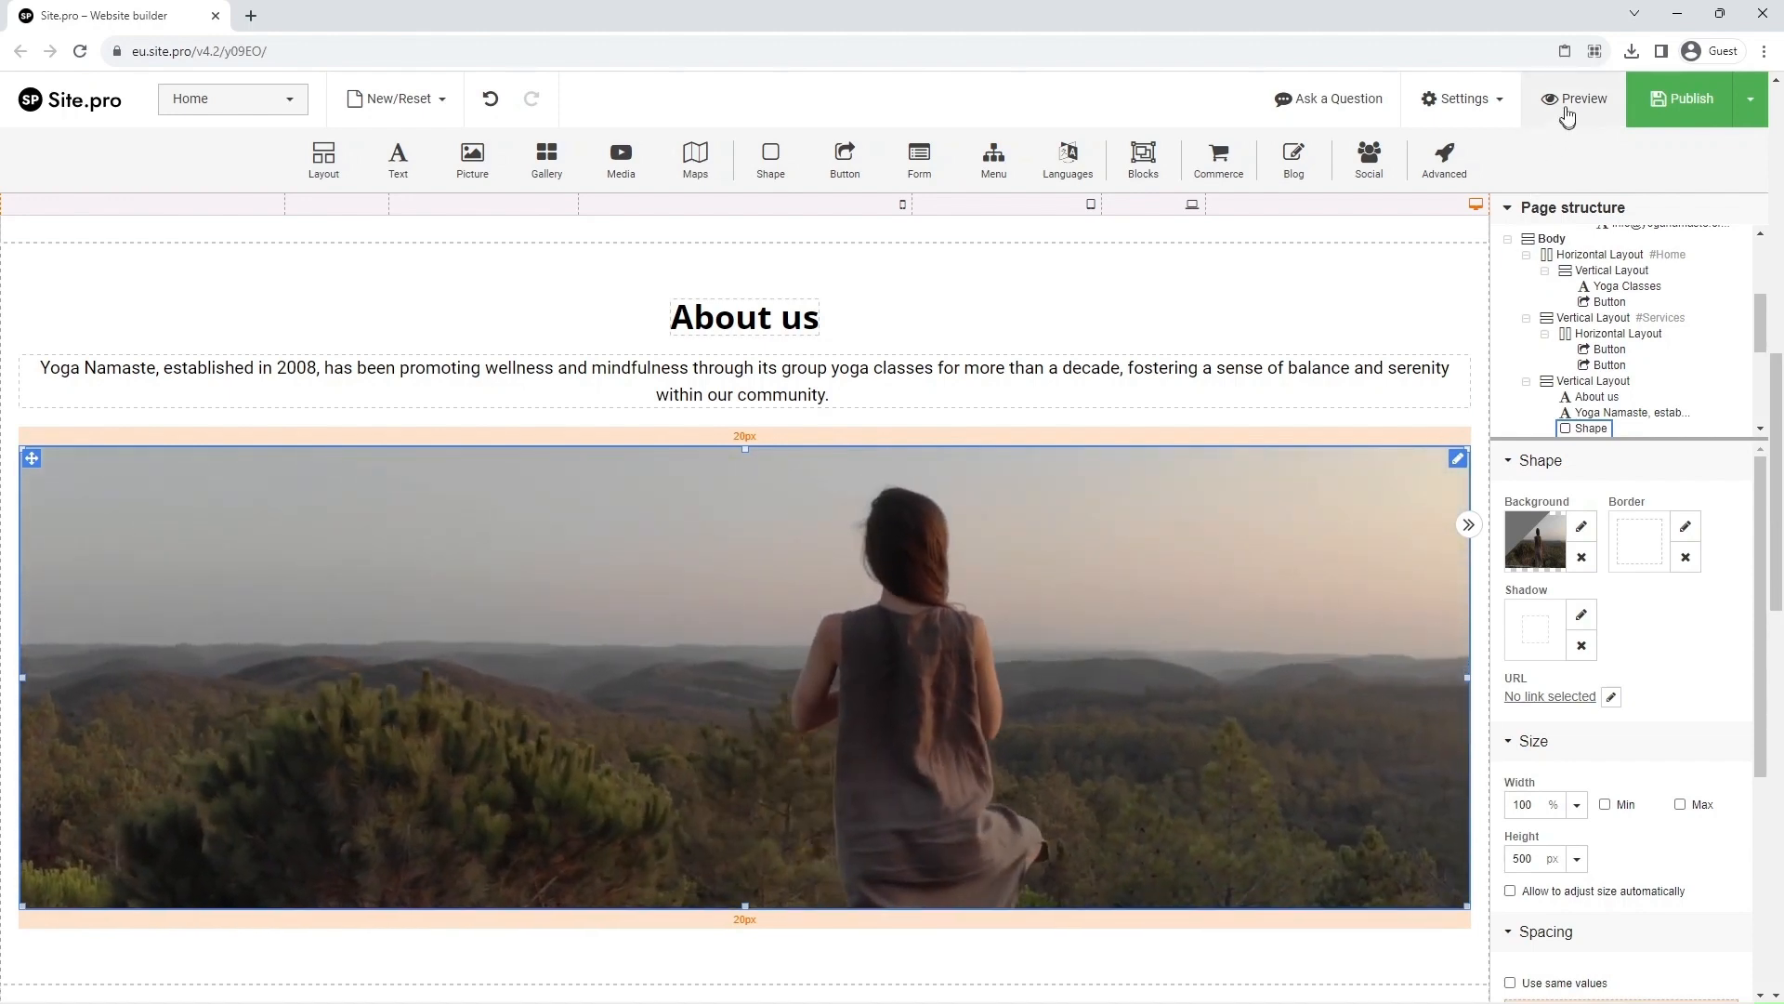
# Launch the live preview showing the Yoga Classes hero
pyautogui.click(1578, 98)
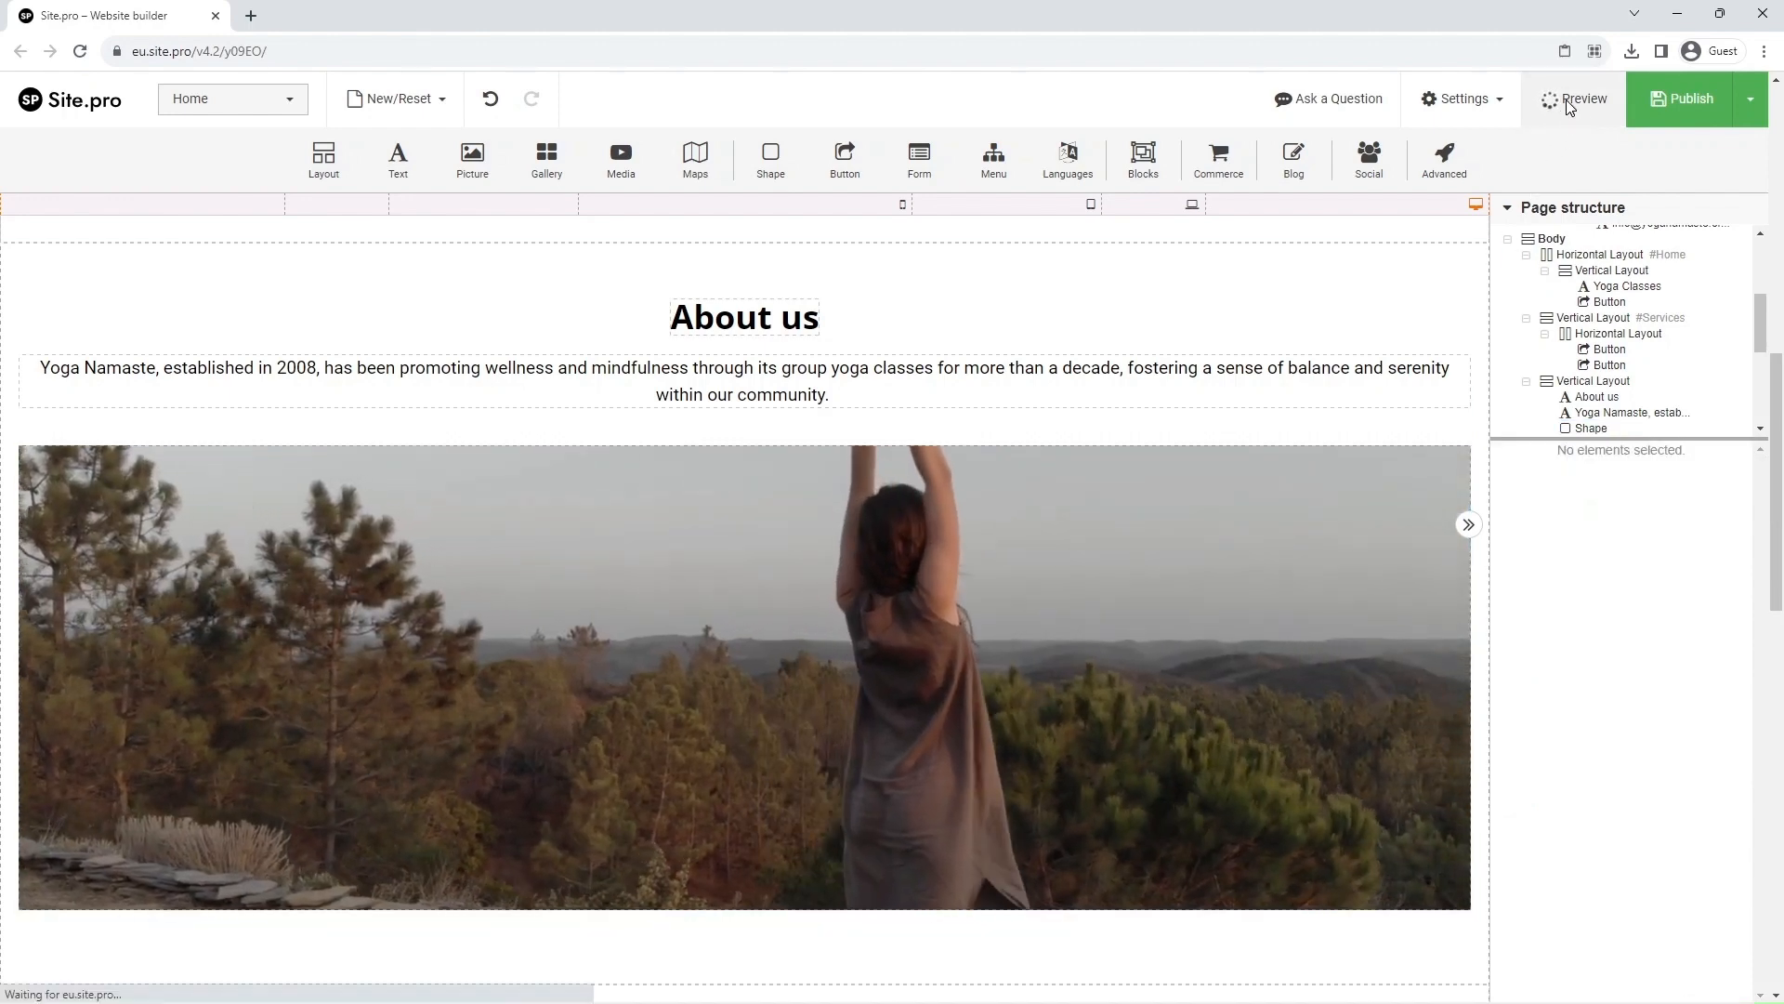
pyautogui.click(1582, 99)
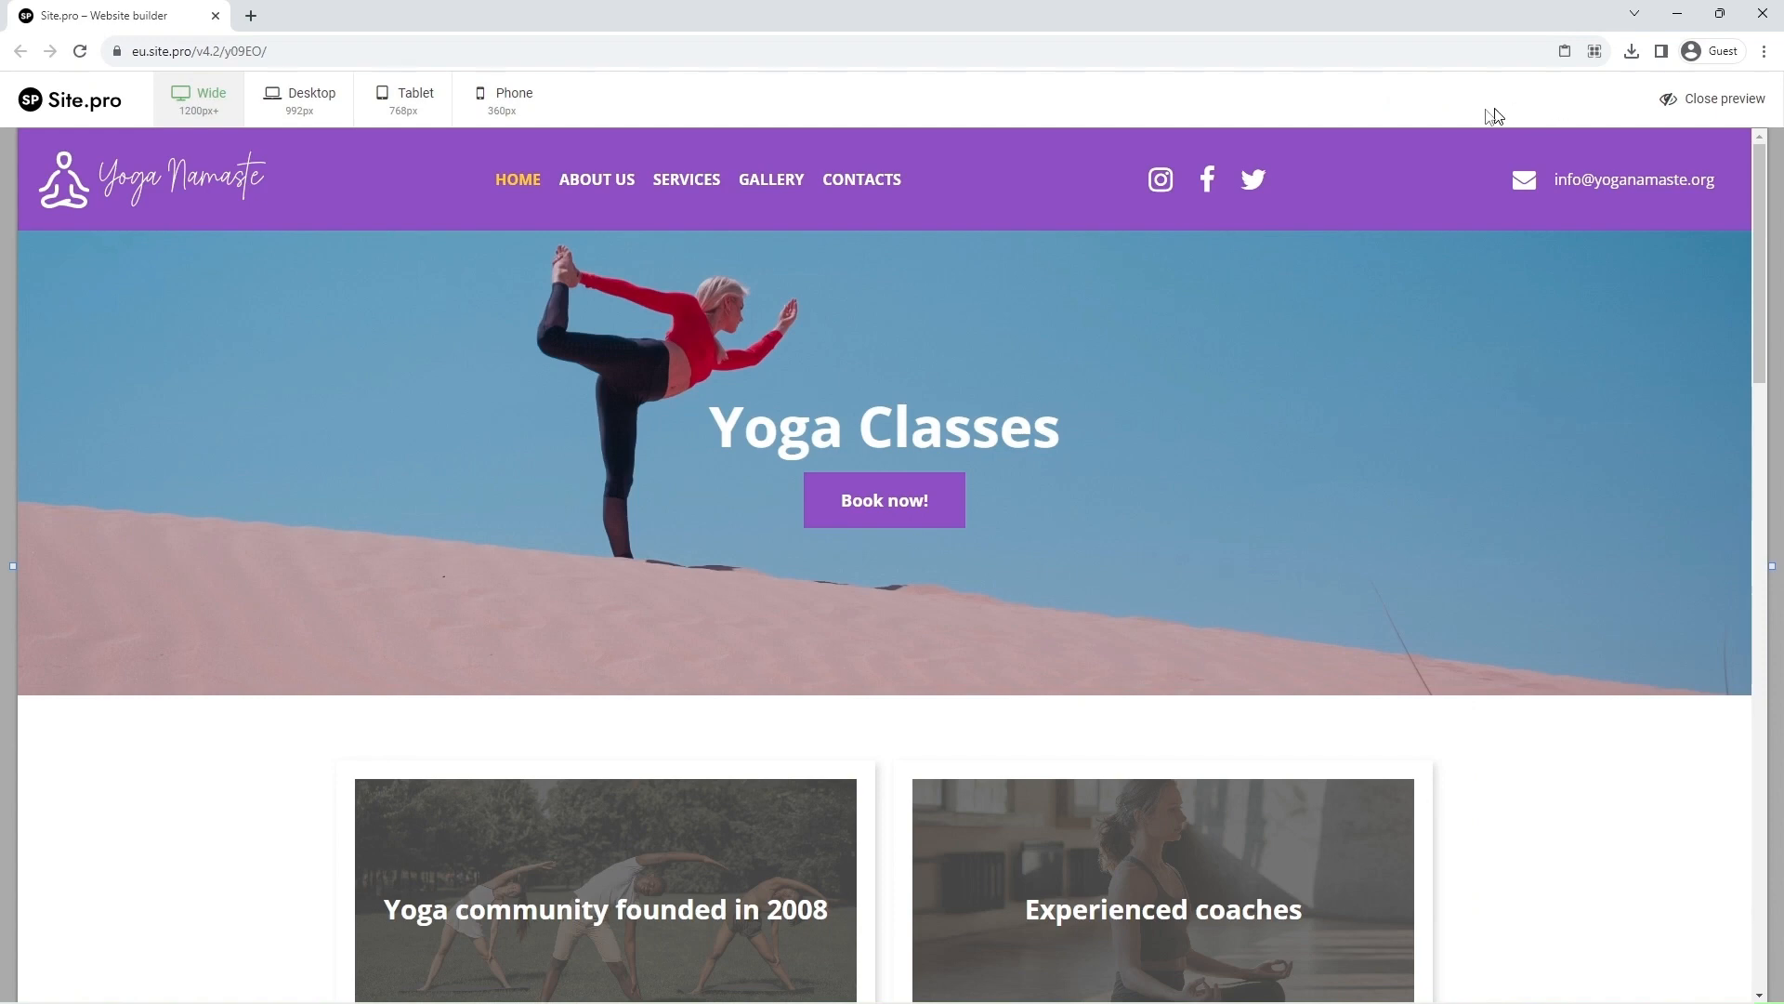
pyautogui.moveTo(509, 99)
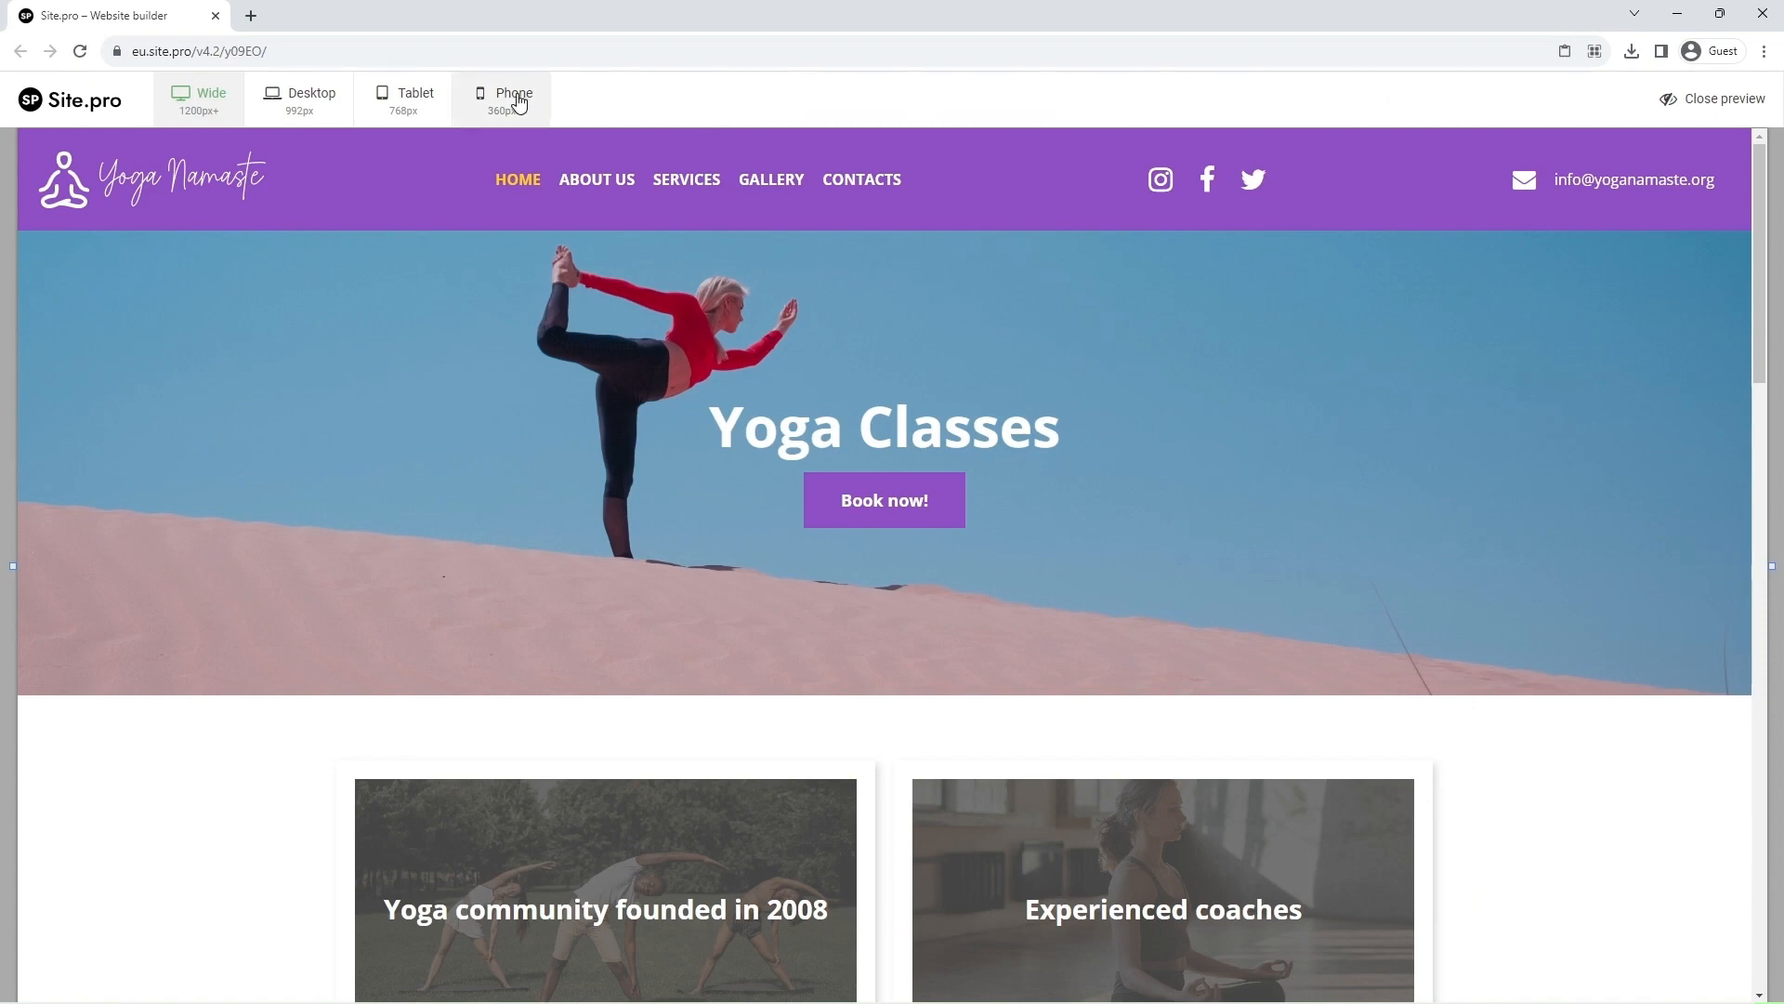